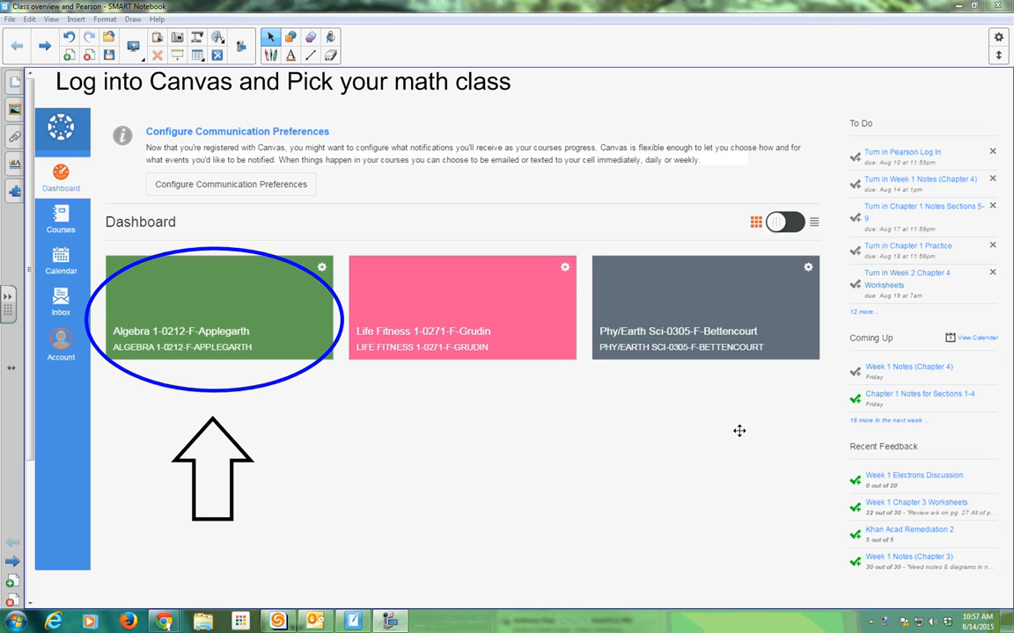
mouse_move(204, 123)
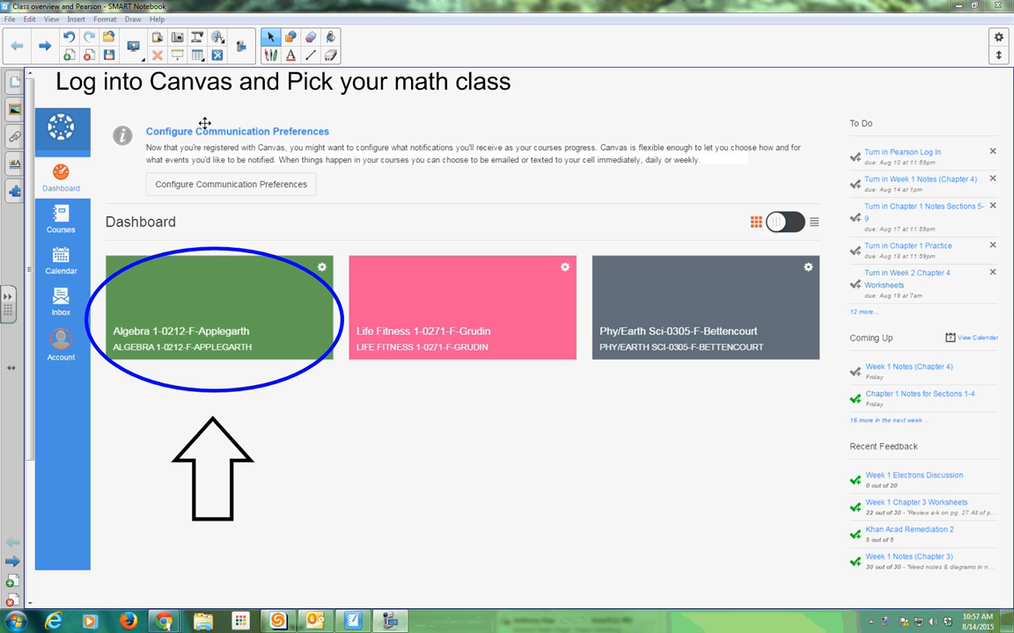
mouse_move(204, 92)
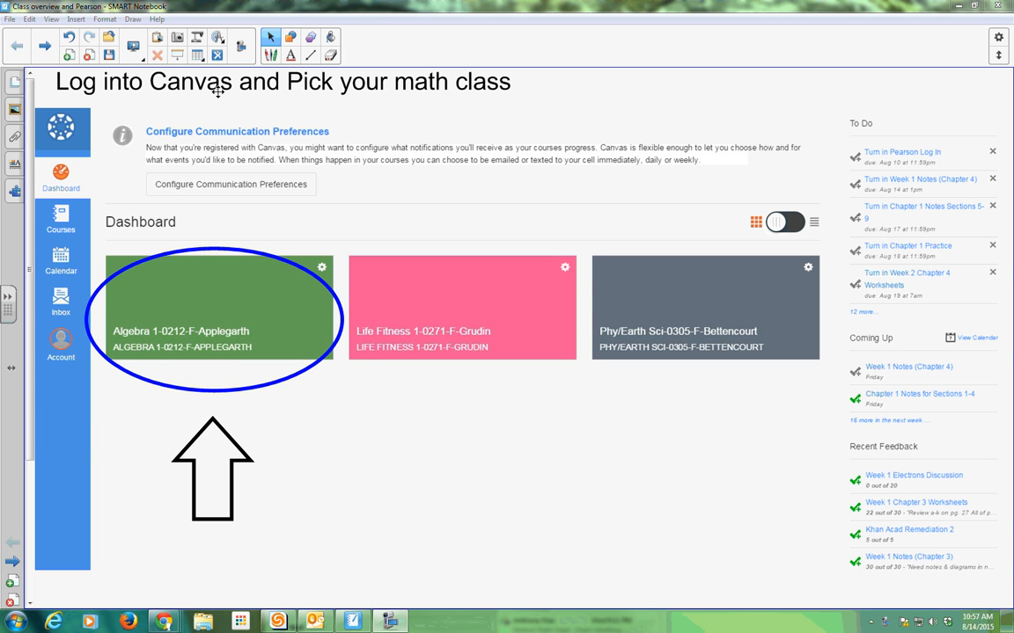
mouse_move(255, 118)
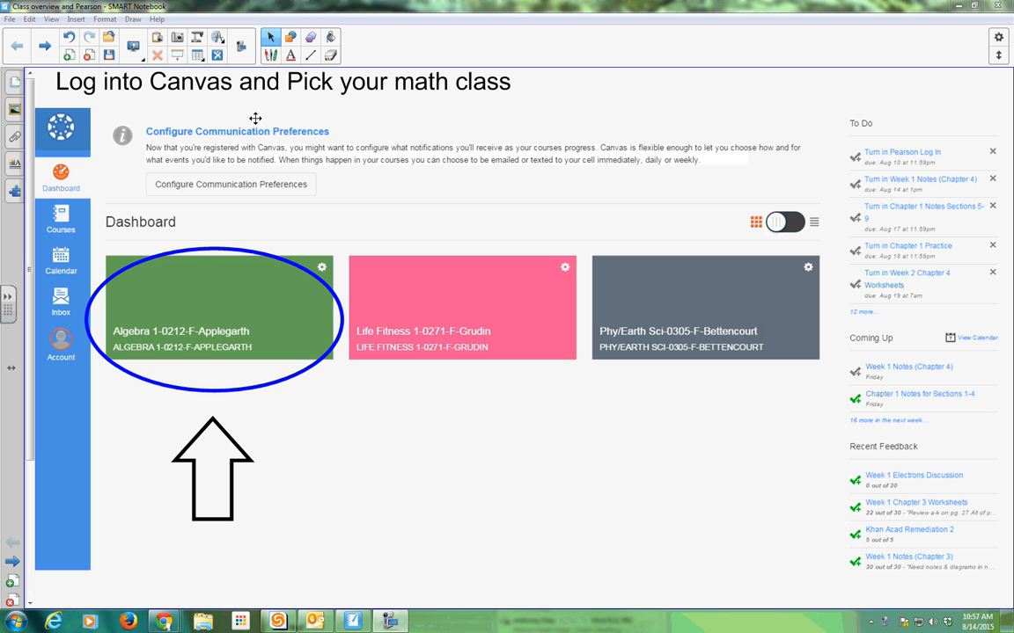
mouse_move(323, 216)
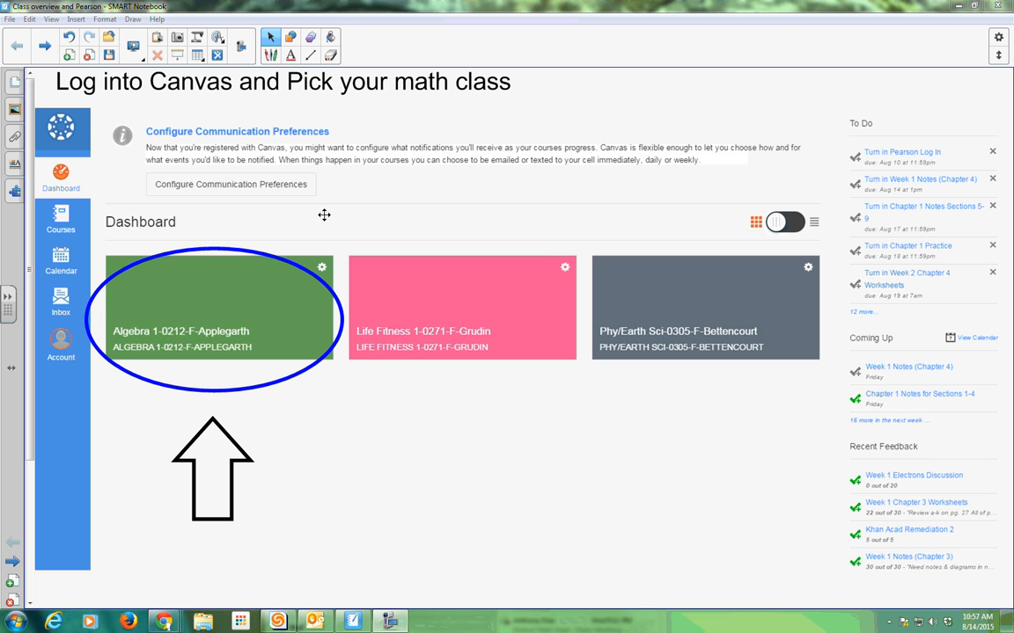
mouse_move(198, 110)
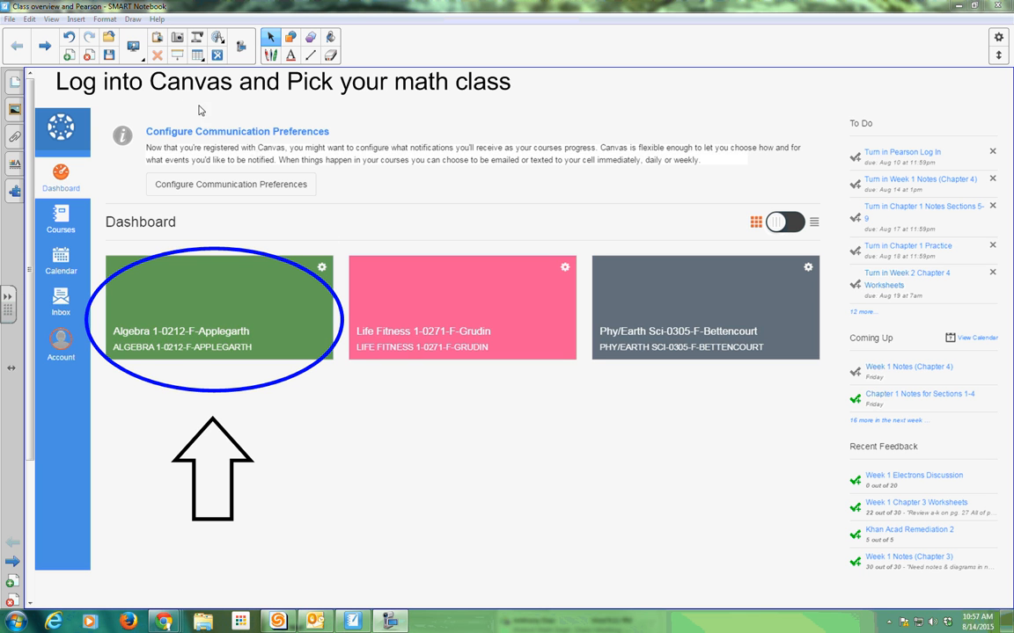
mouse_move(284, 367)
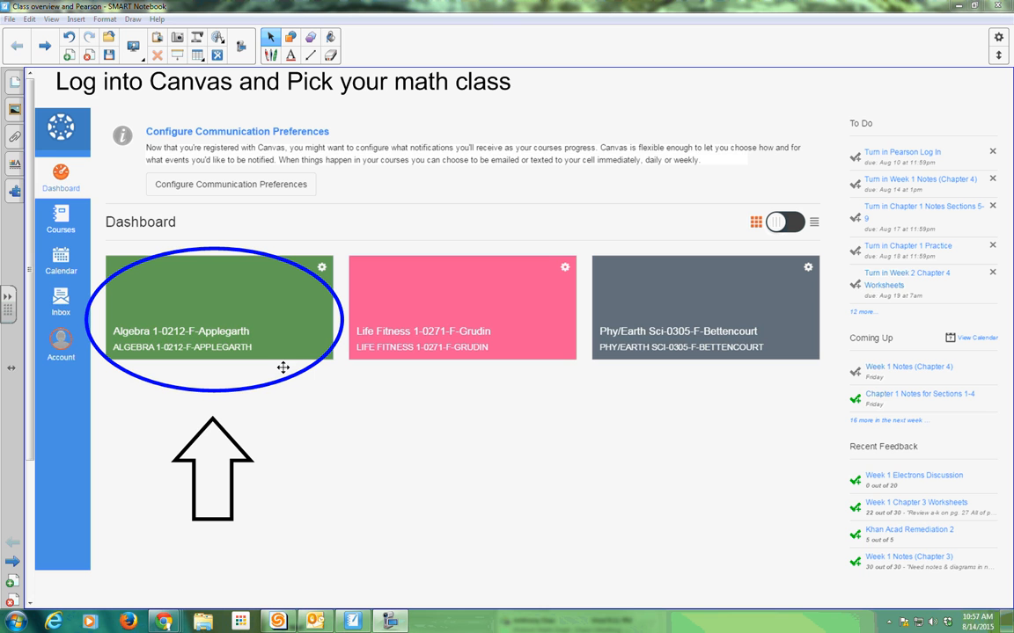
mouse_move(248, 342)
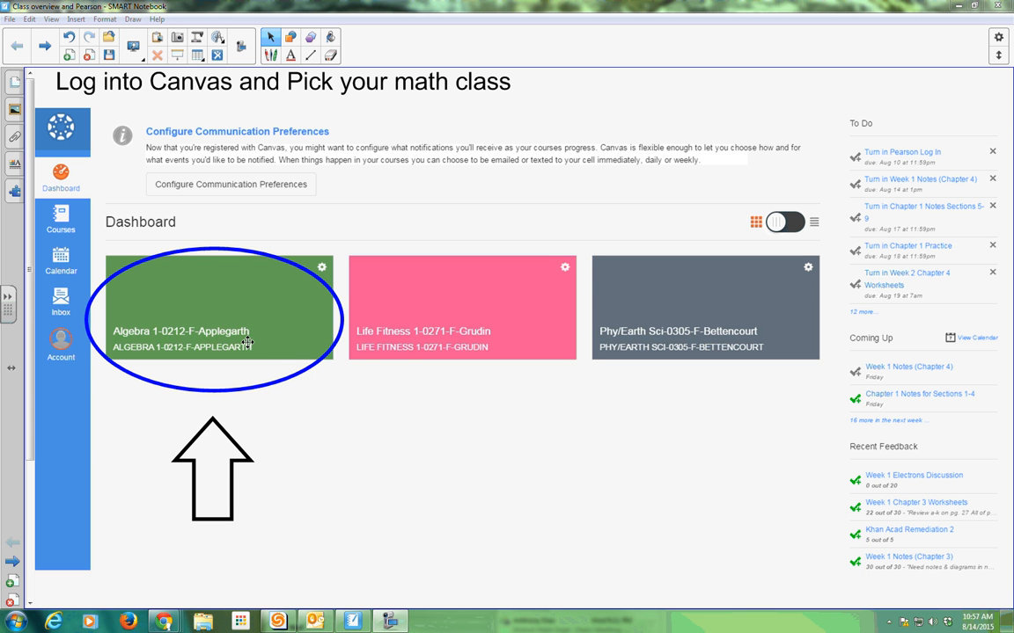
mouse_move(267, 340)
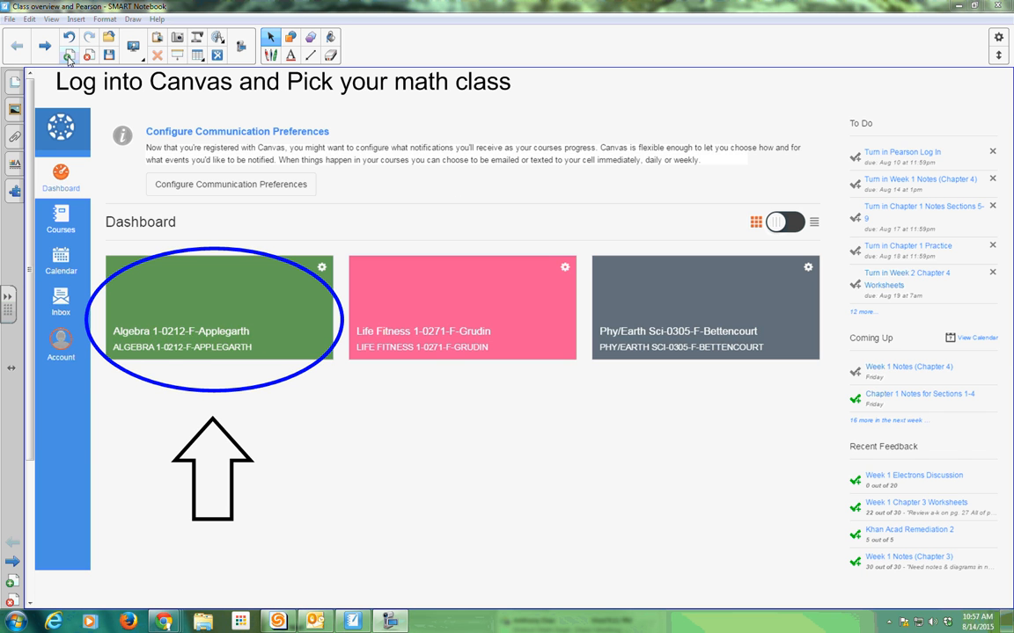
Step: Advance to the Canvas Algebra 1 Modules slide with the Next Page arrow
left_click(218, 317)
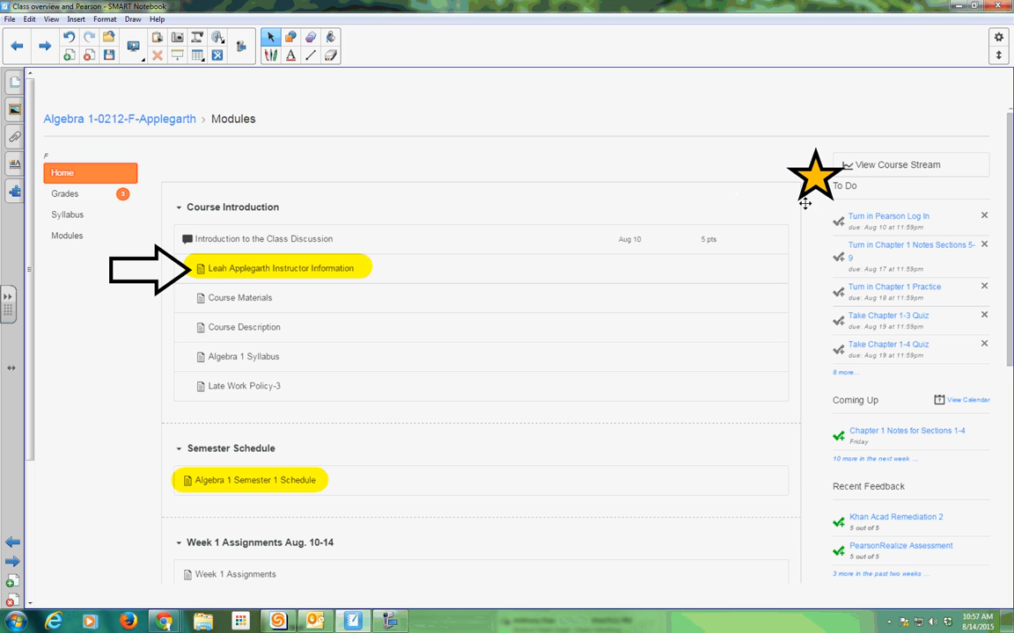
mouse_move(292, 293)
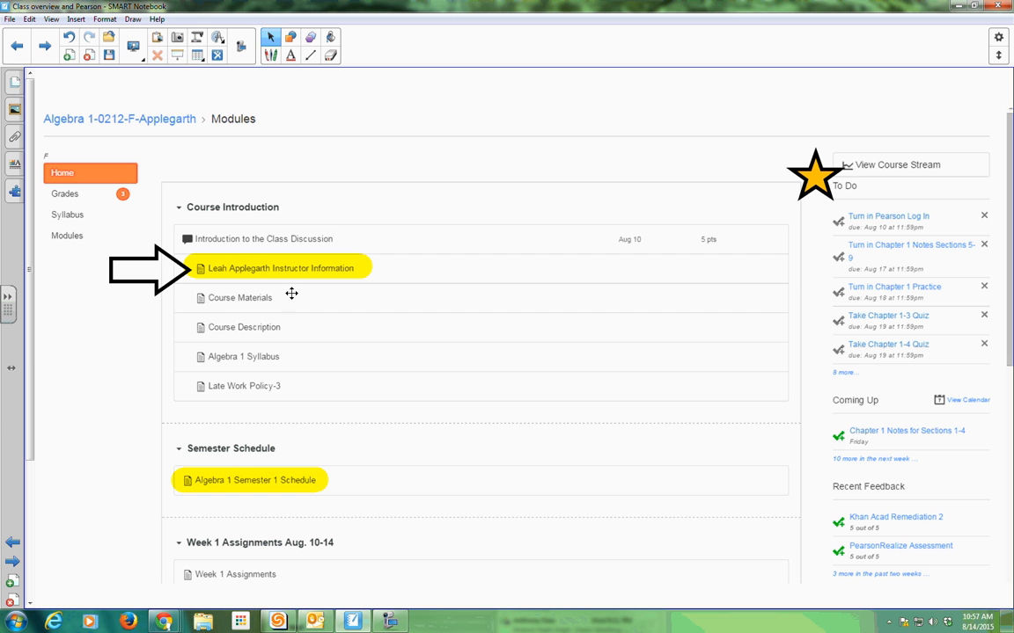
mouse_move(141, 132)
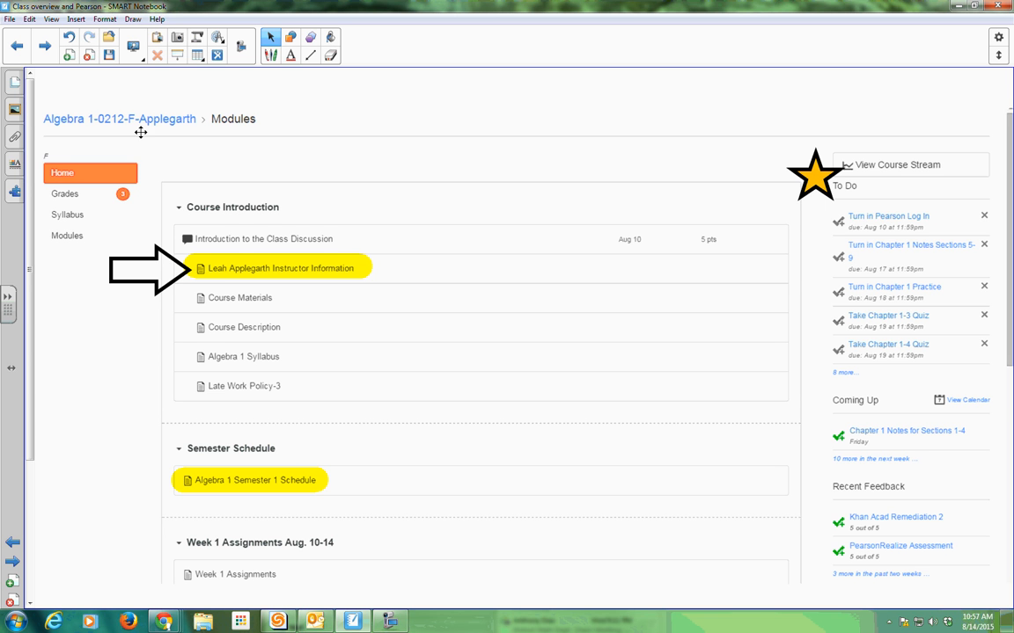
mouse_move(197, 270)
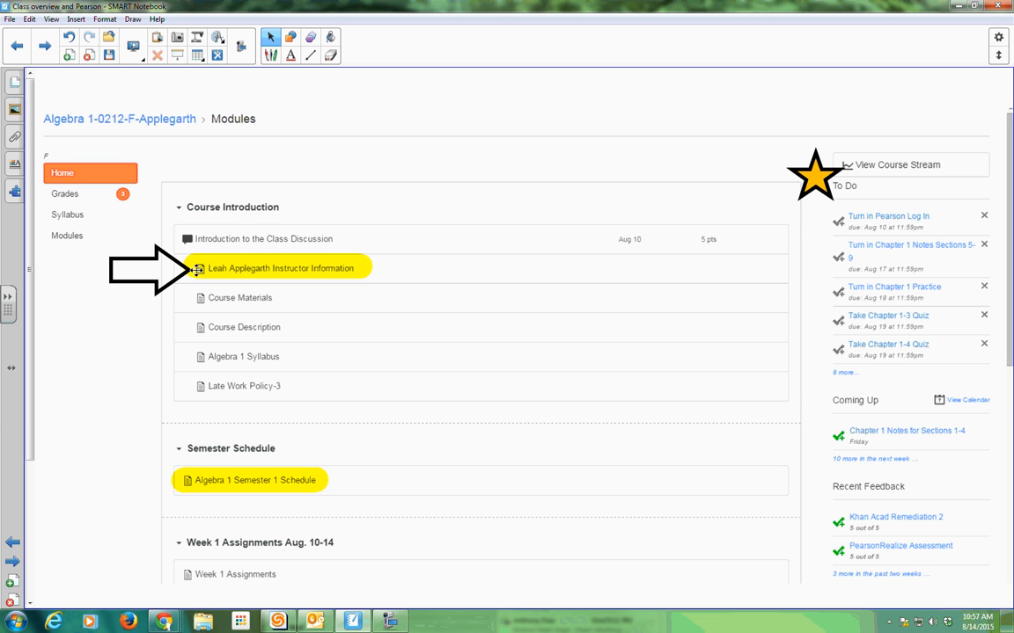
mouse_move(211, 268)
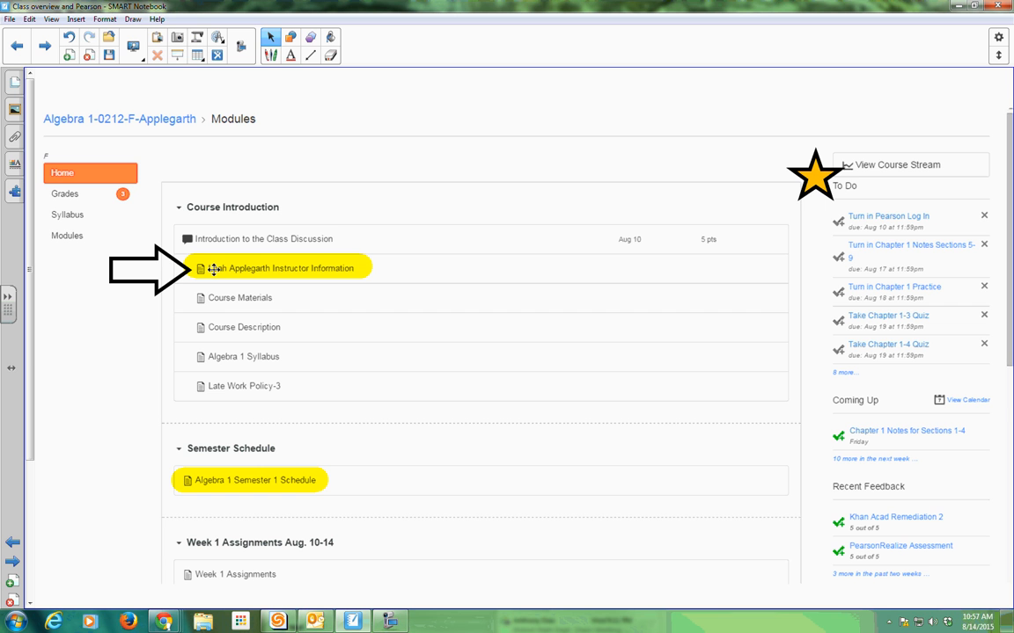
mouse_move(344, 275)
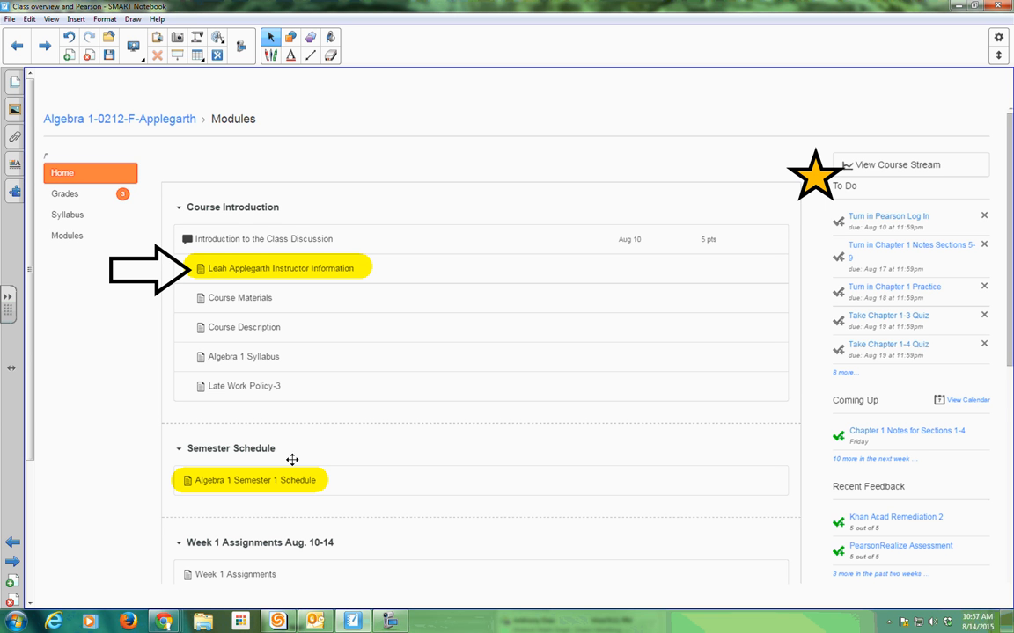
mouse_move(280, 481)
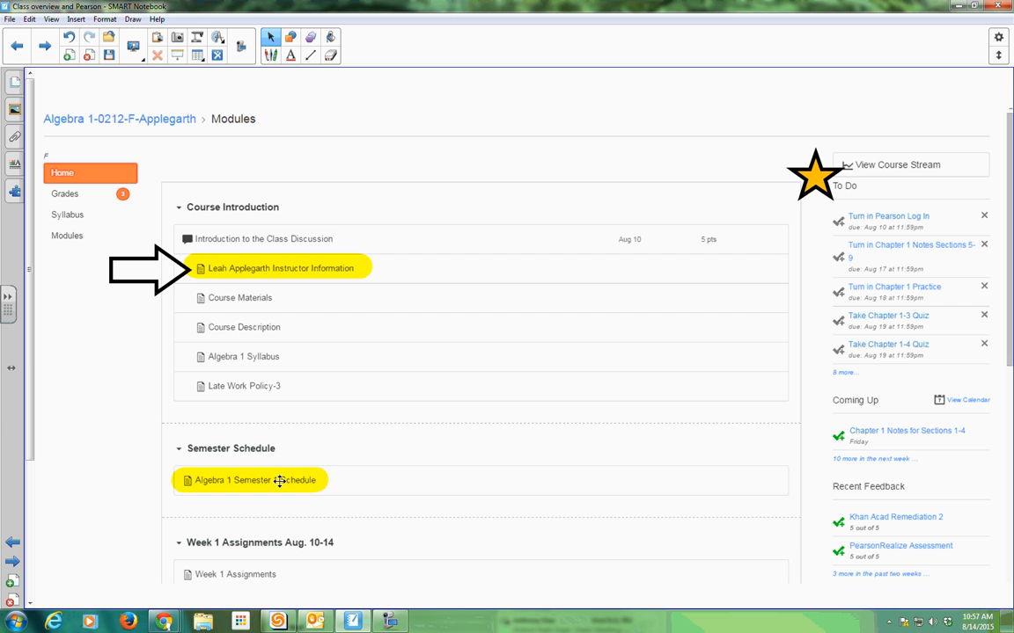
mouse_move(233, 479)
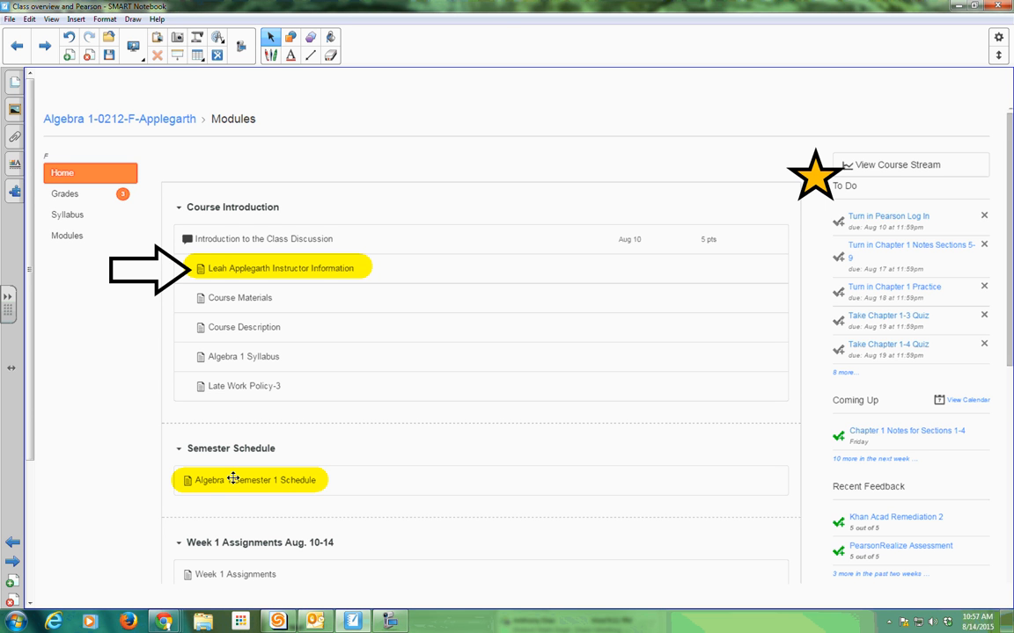
mouse_move(206, 489)
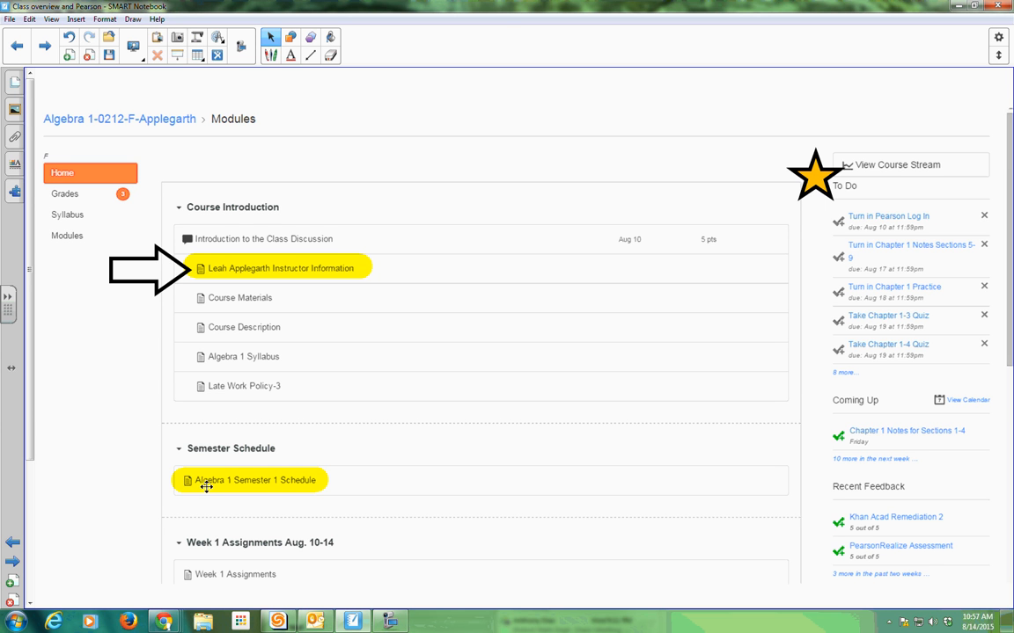
mouse_move(215, 491)
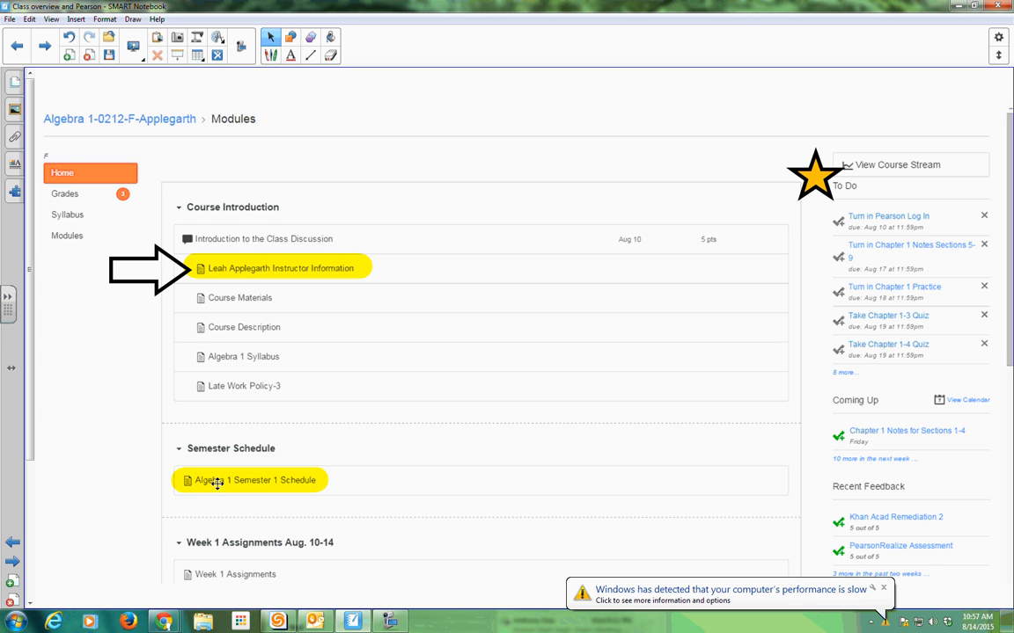
mouse_move(218, 483)
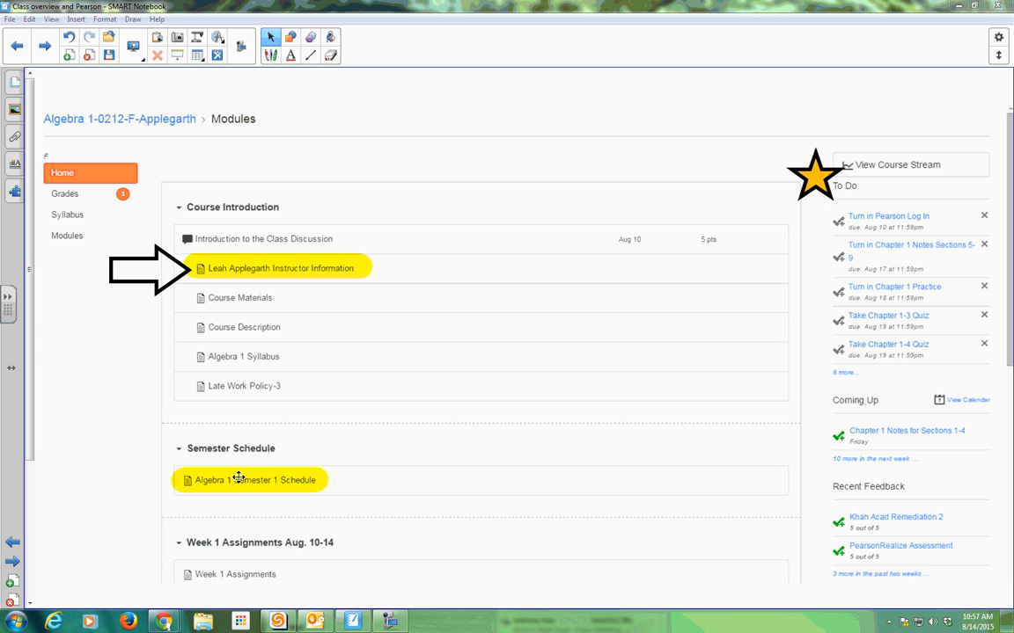
mouse_move(566, 384)
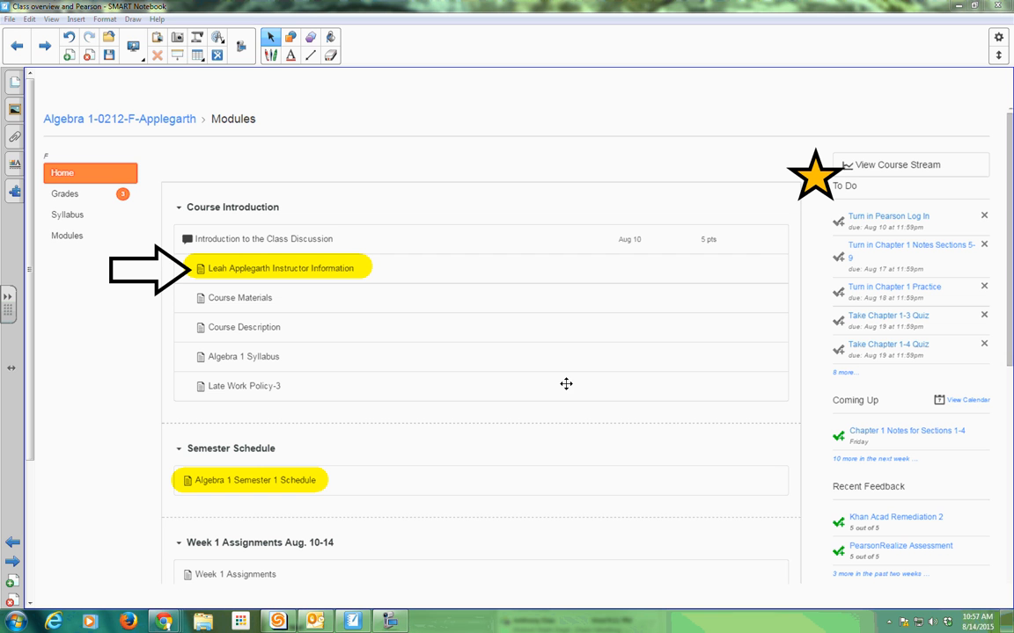
mouse_move(554, 99)
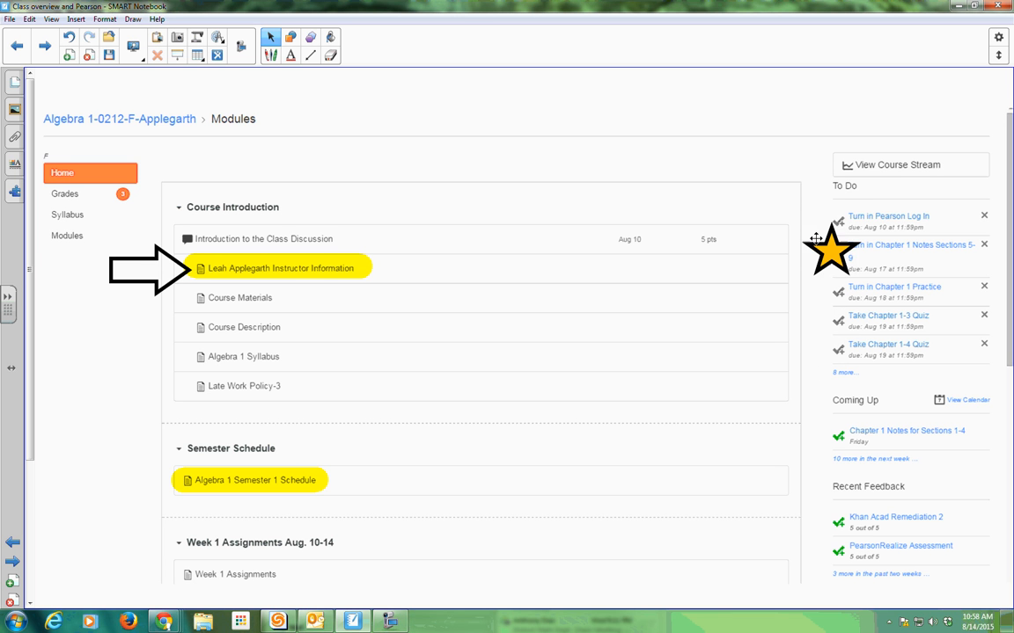
Step: Drag the star beside the To Do heading, then down beside View Calendar
left_click_drag(831, 247, 811, 182)
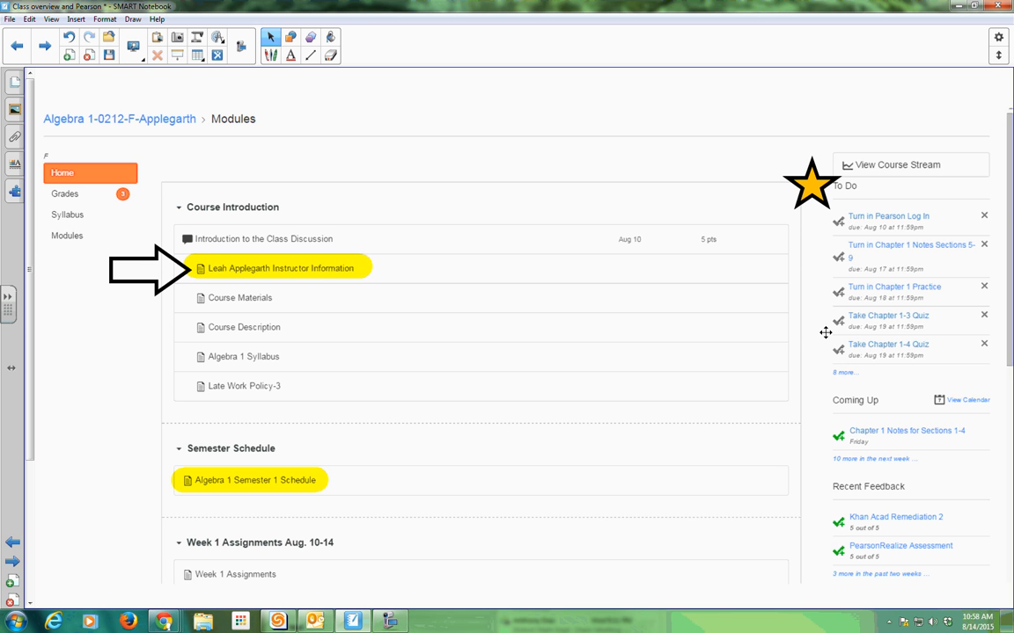
mouse_move(816, 277)
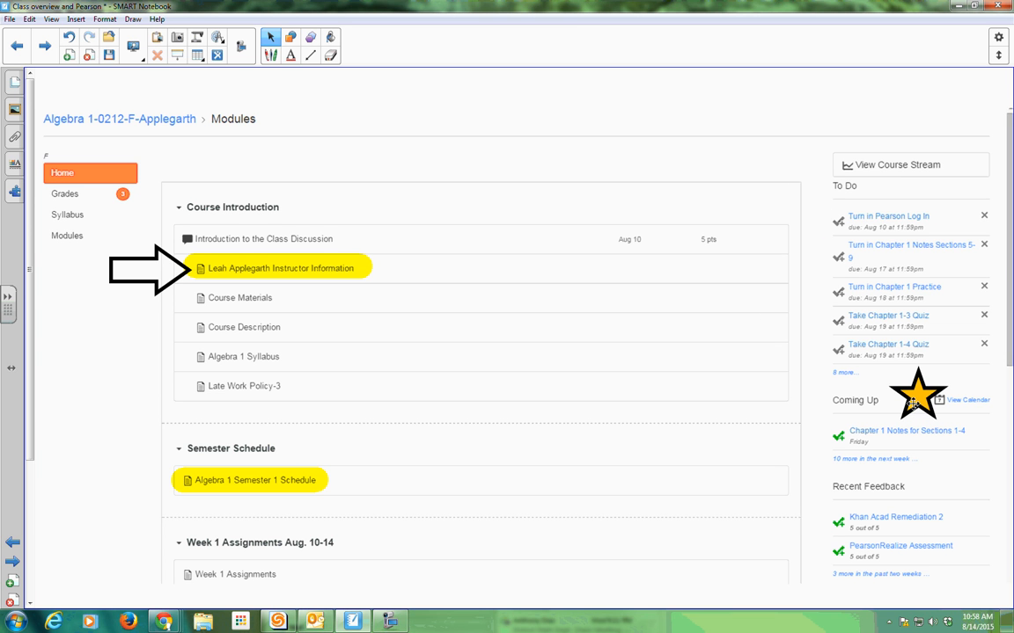
mouse_move(968, 411)
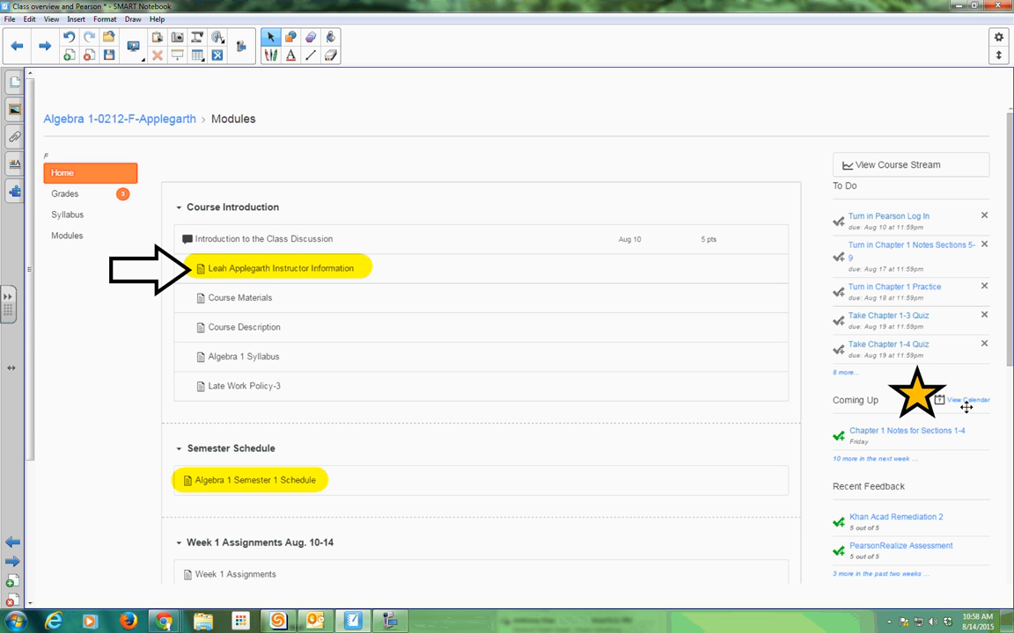
mouse_move(962, 403)
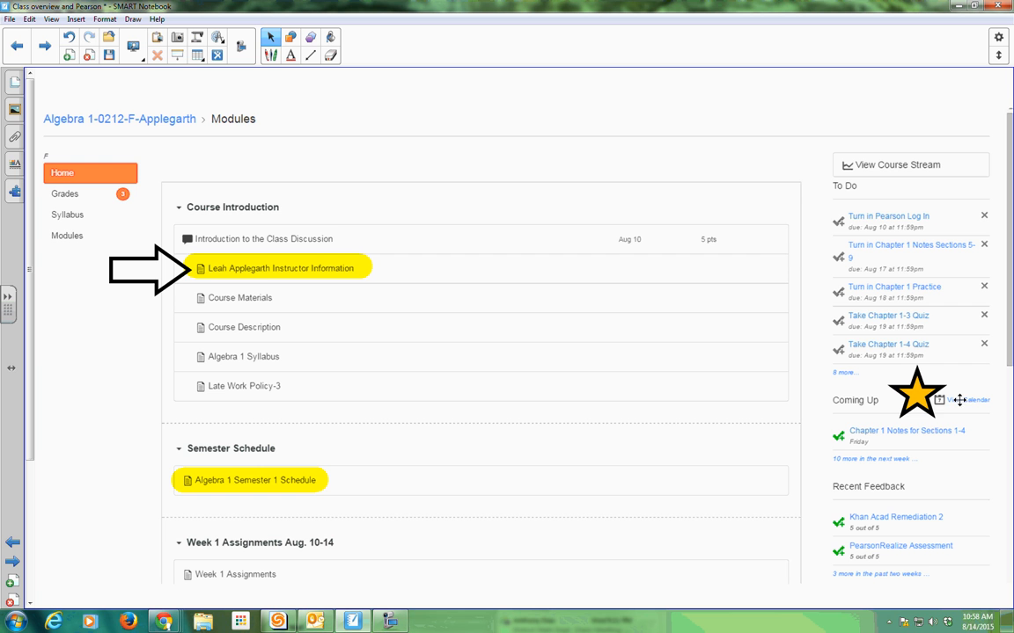
left_click_drag(918, 392, 809, 176)
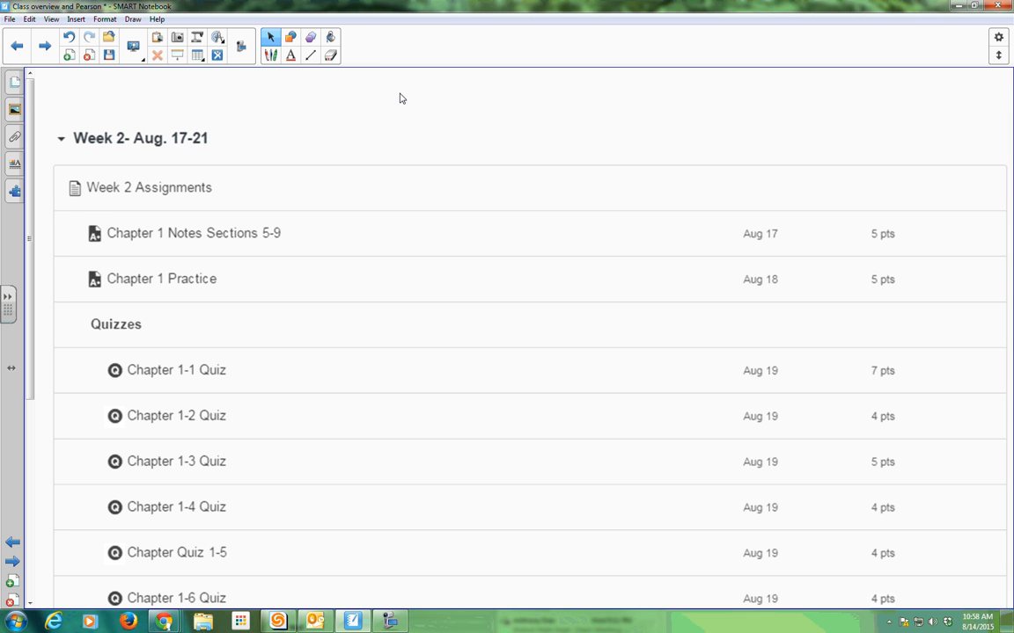
mouse_move(67, 161)
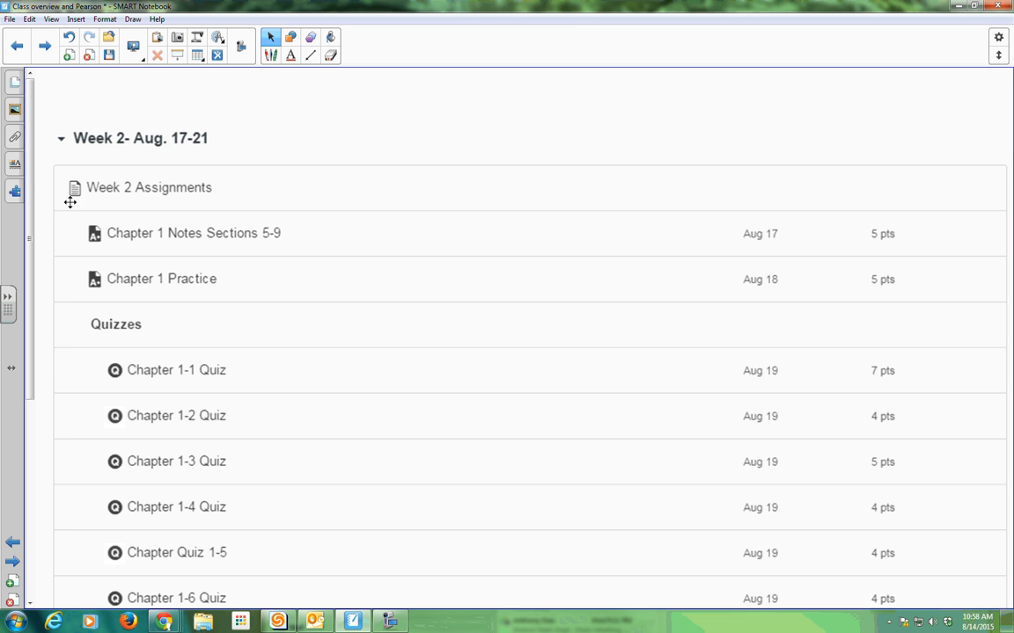
mouse_move(199, 149)
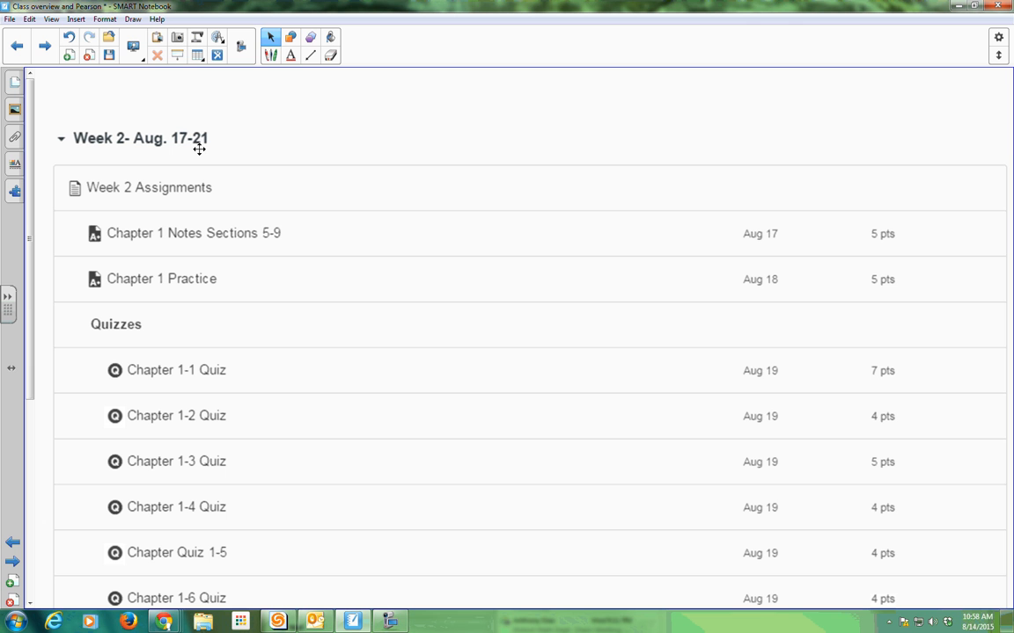
mouse_move(266, 226)
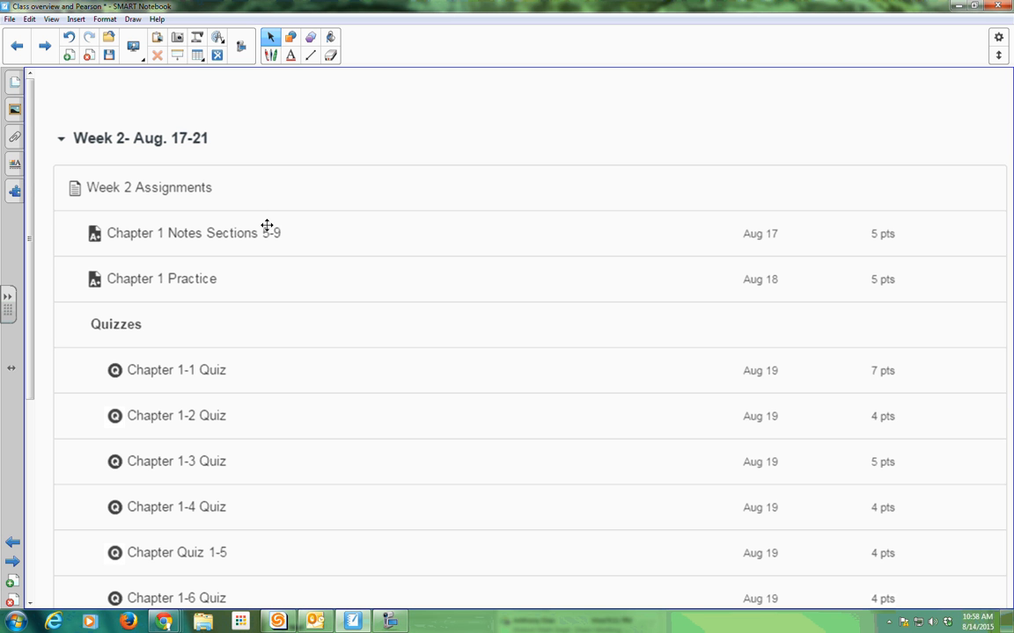
mouse_move(195, 253)
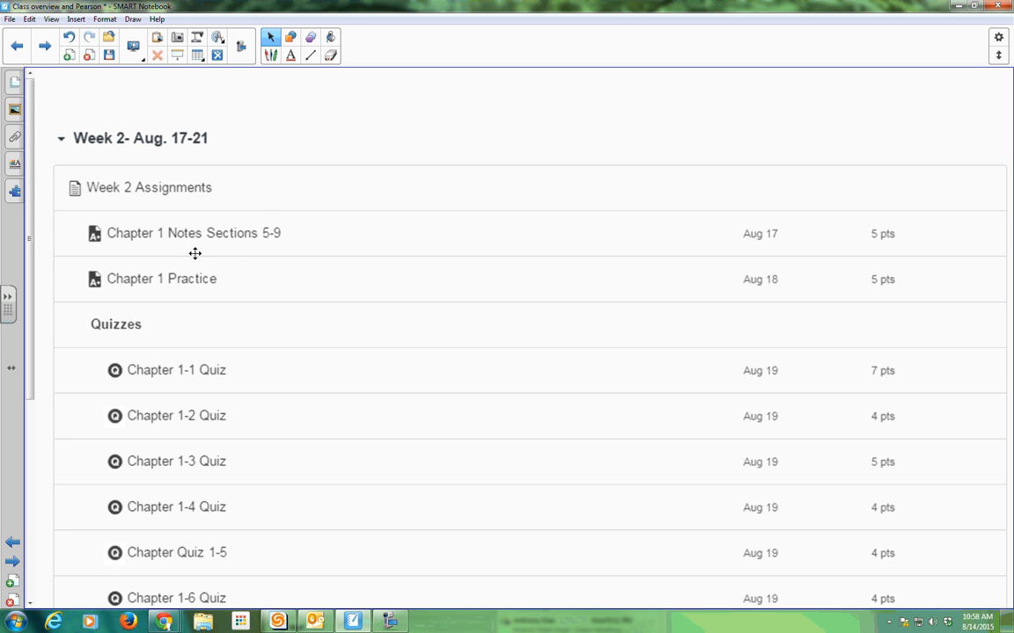
mouse_move(290, 247)
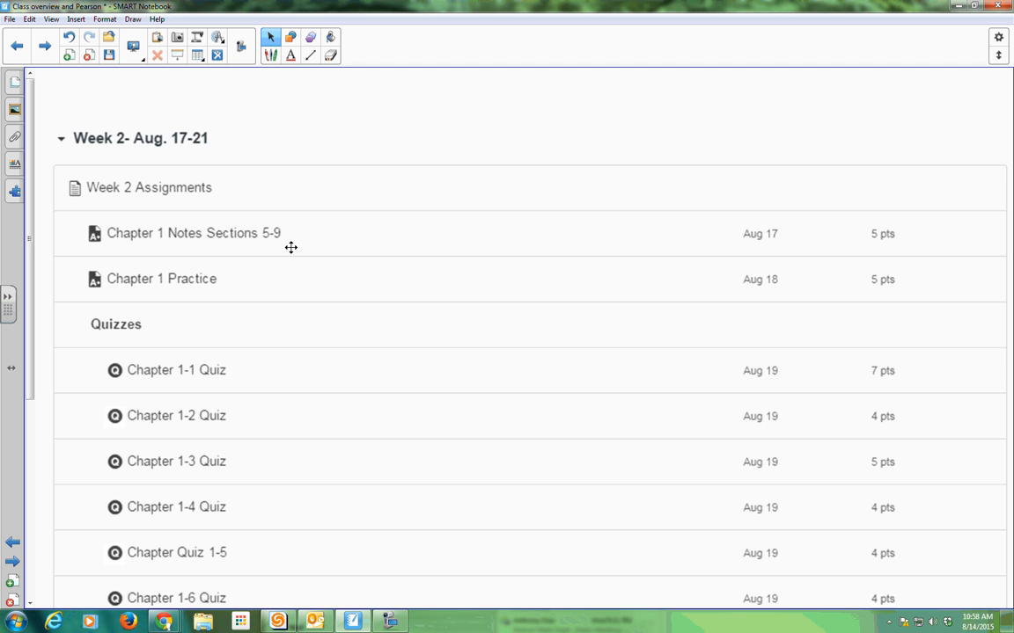
scroll("down", 3)
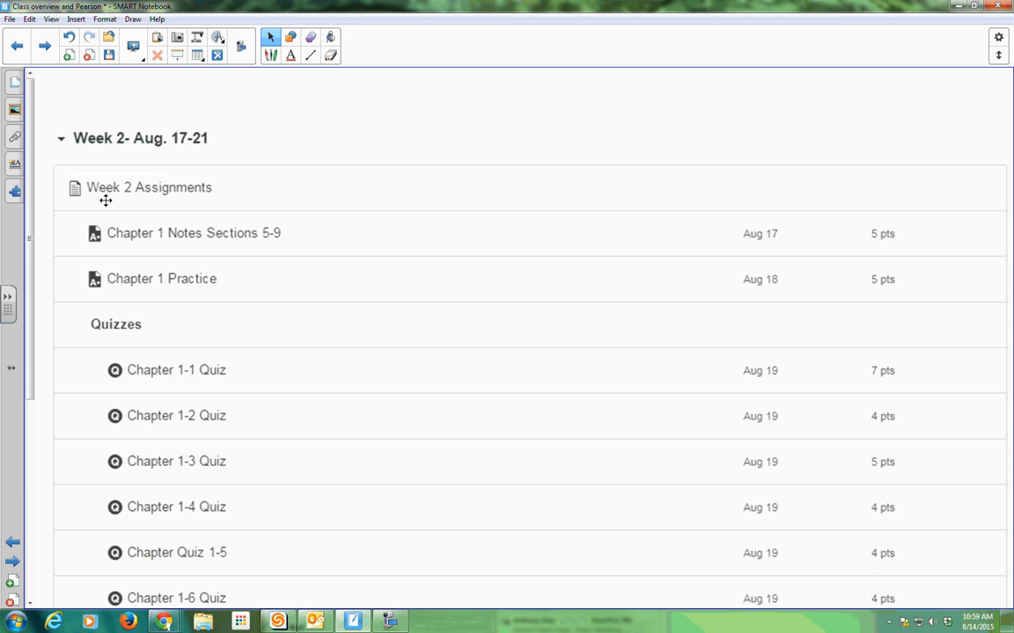
mouse_move(788, 256)
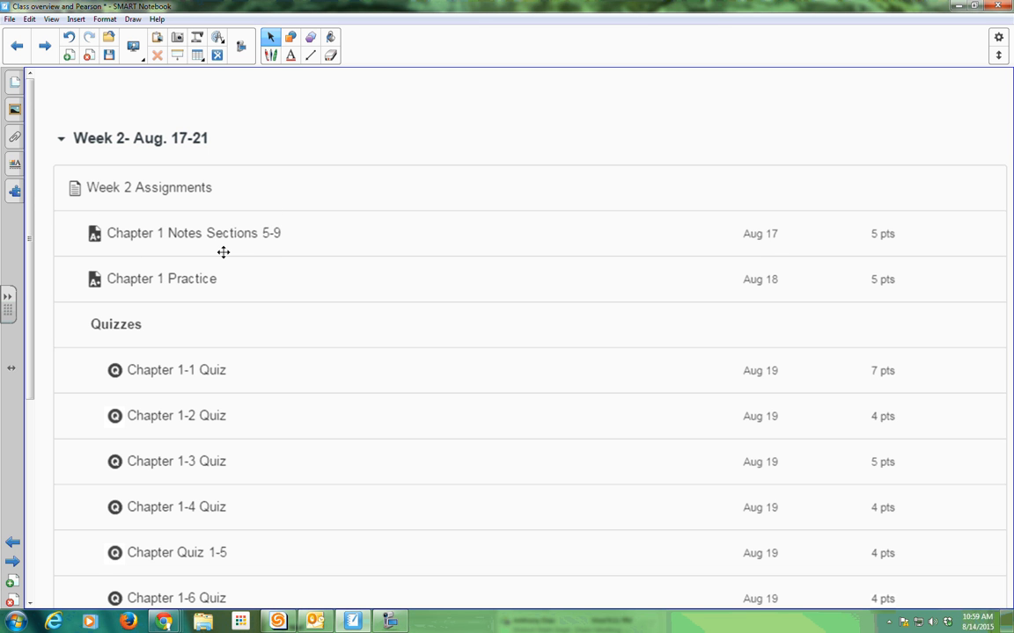
mouse_move(273, 251)
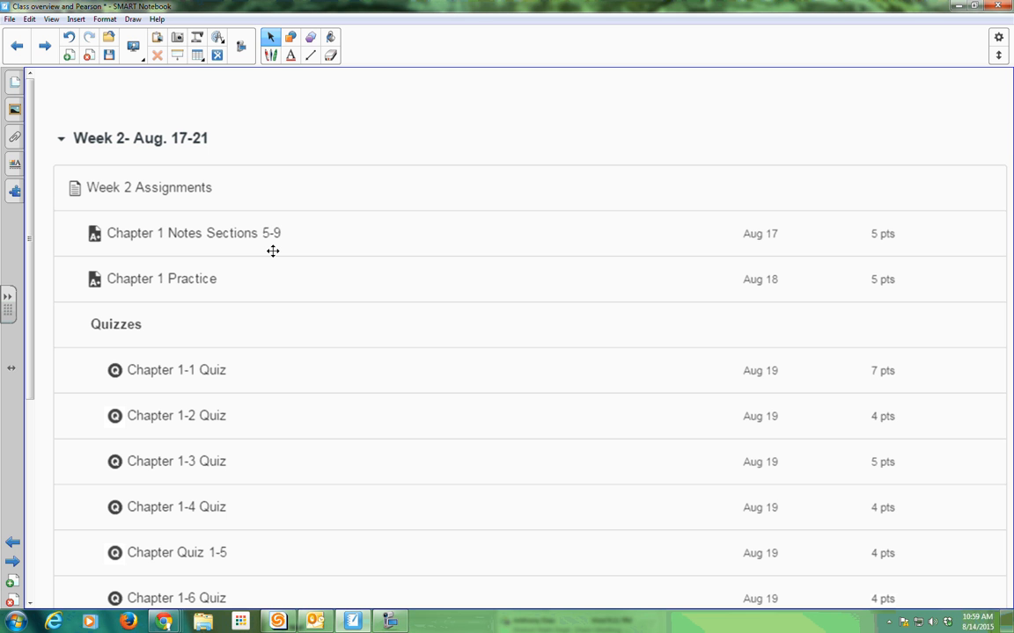
mouse_move(182, 264)
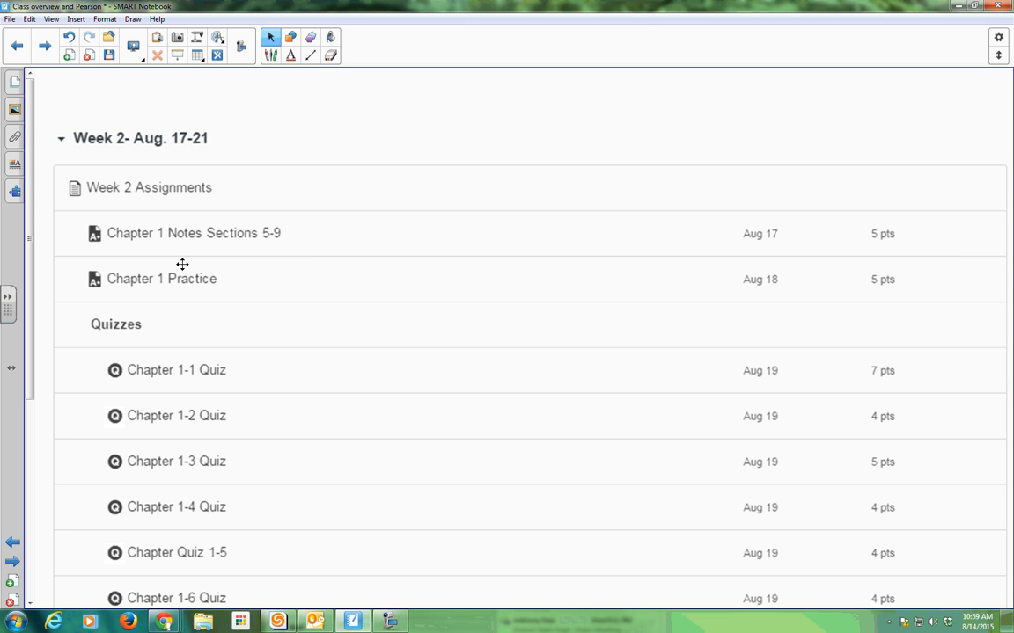
mouse_move(124, 305)
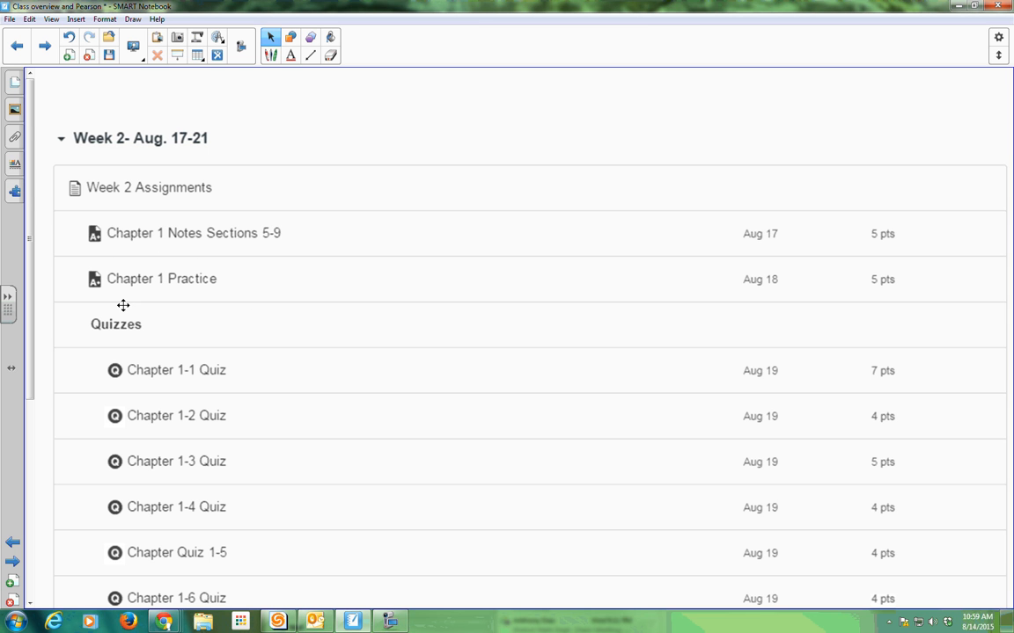
mouse_move(210, 293)
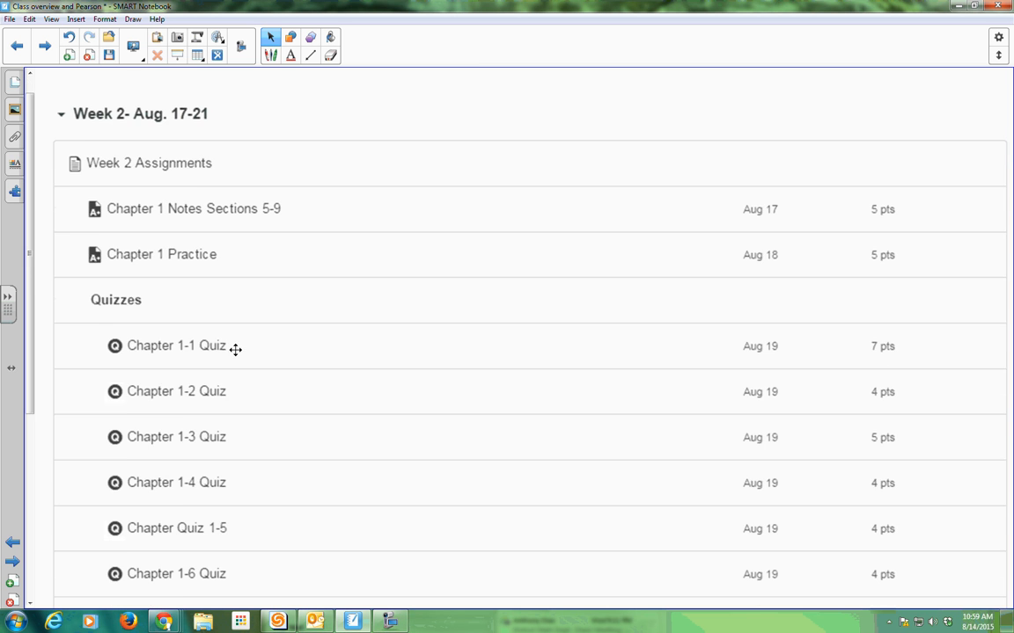
Step: Scroll the Week 2 list down to Chapter 1 Portfolio and Chapter 2 Notes Section 1-5
scroll("down", 3)
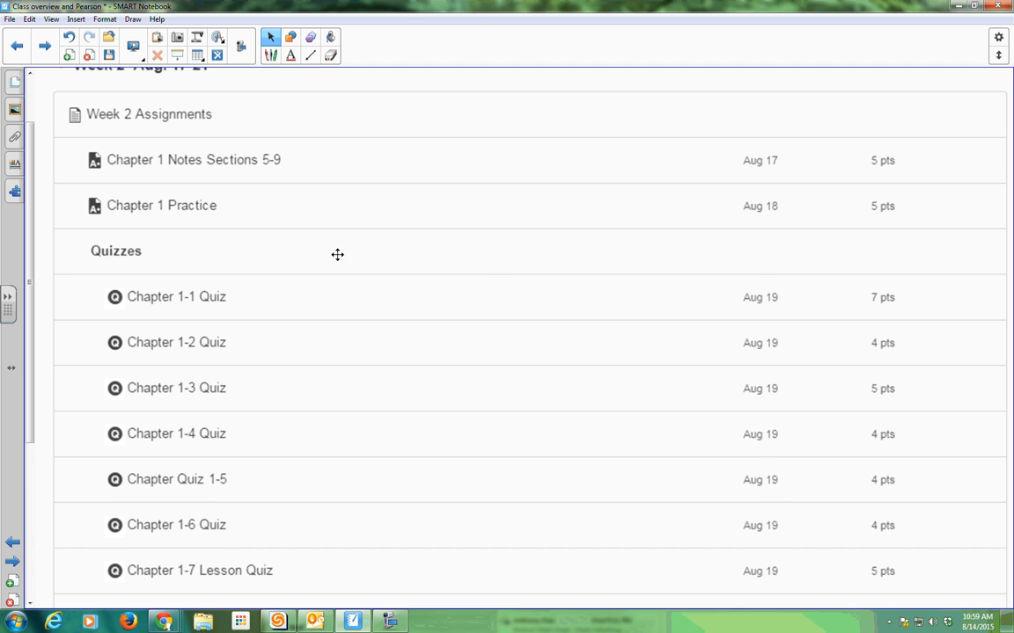
scroll("down", 3)
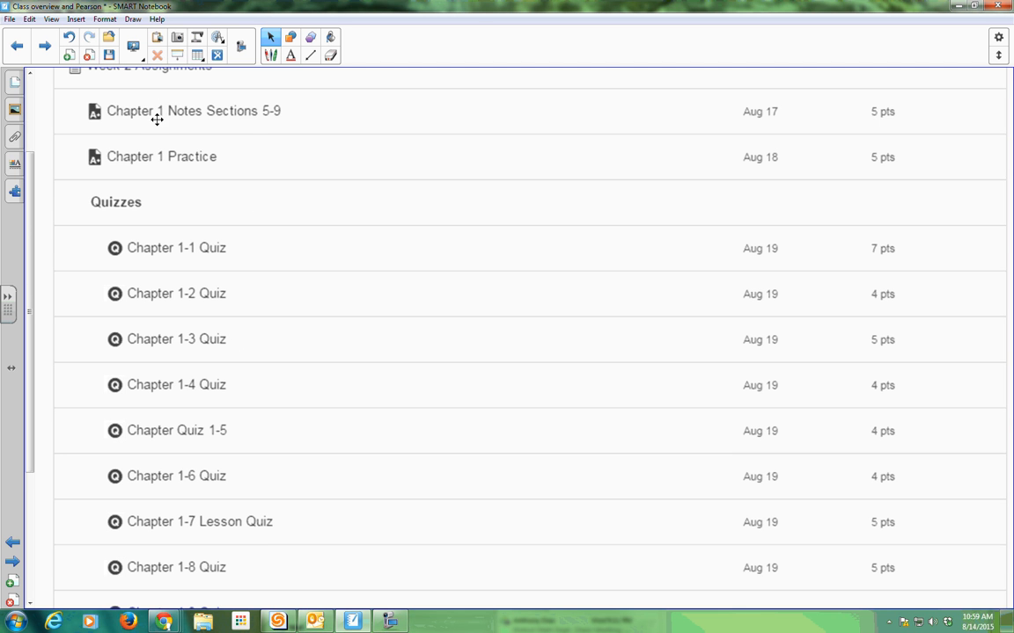
scroll("down", 3)
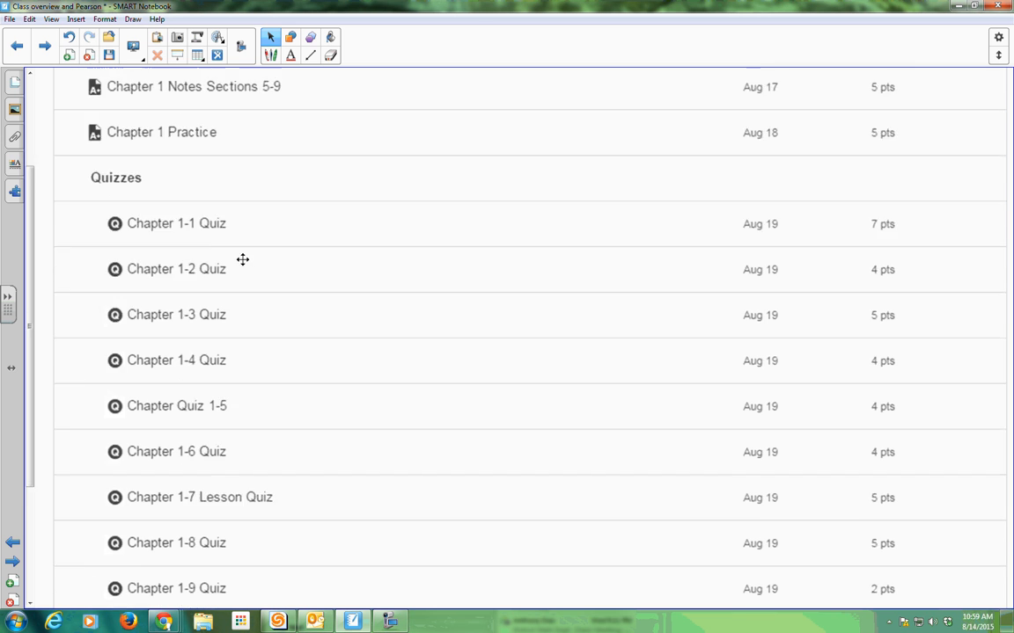
scroll("down", 3)
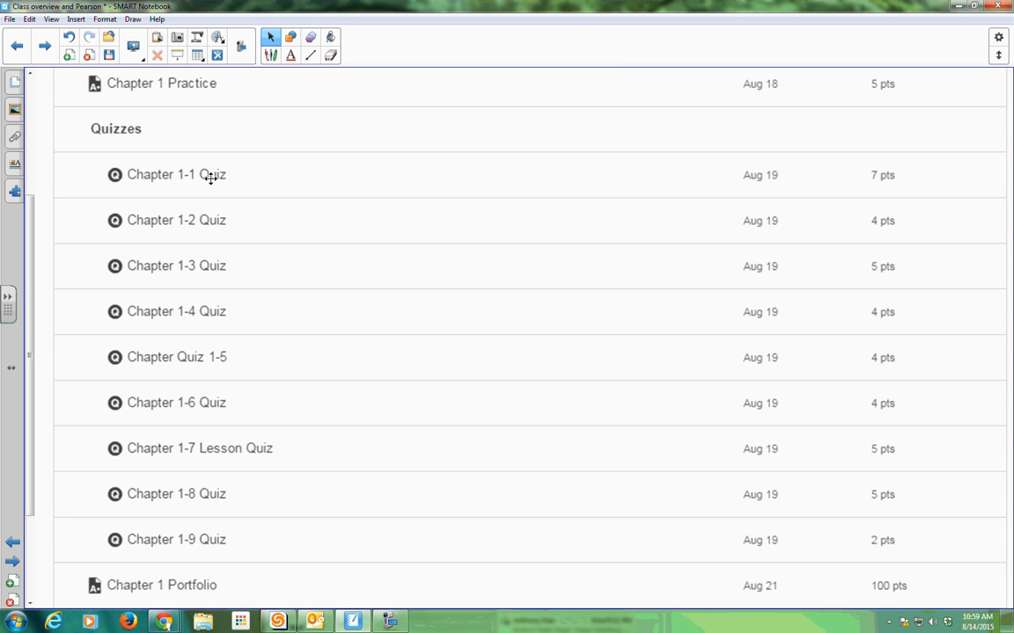
mouse_move(221, 192)
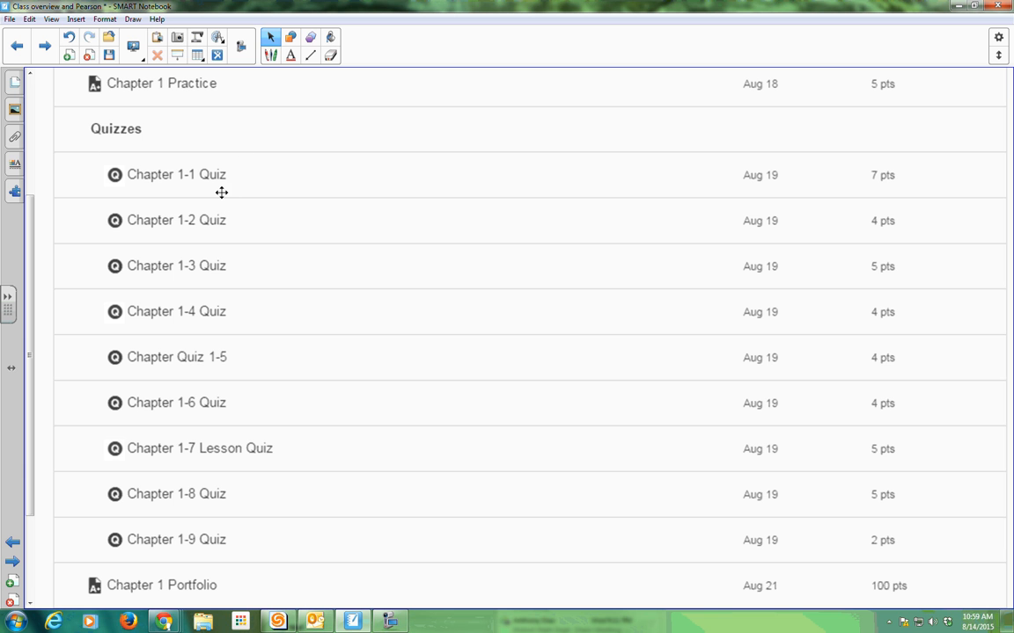
mouse_move(230, 196)
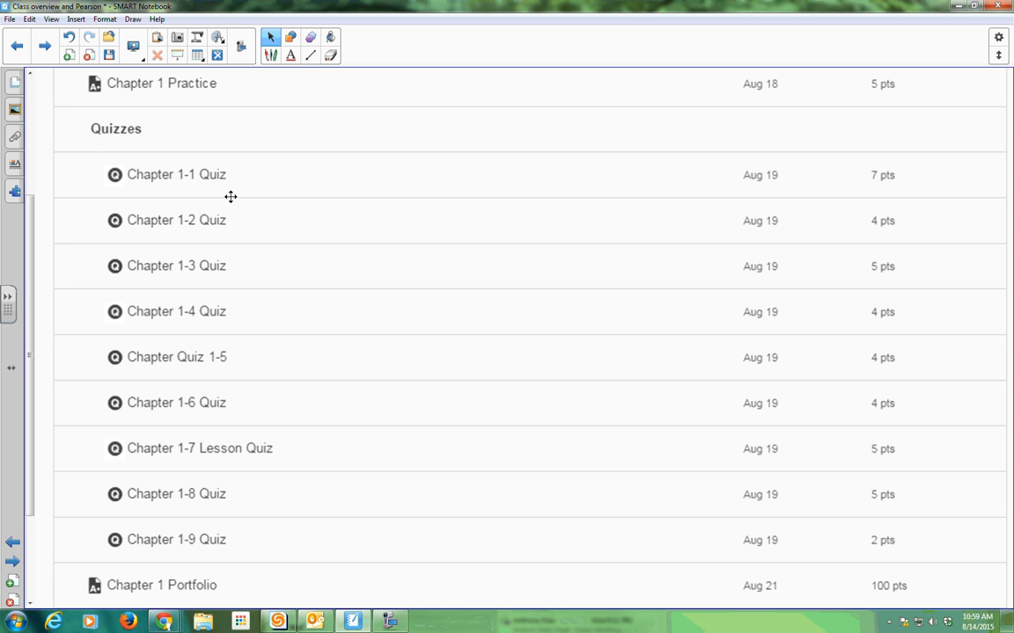
mouse_move(234, 174)
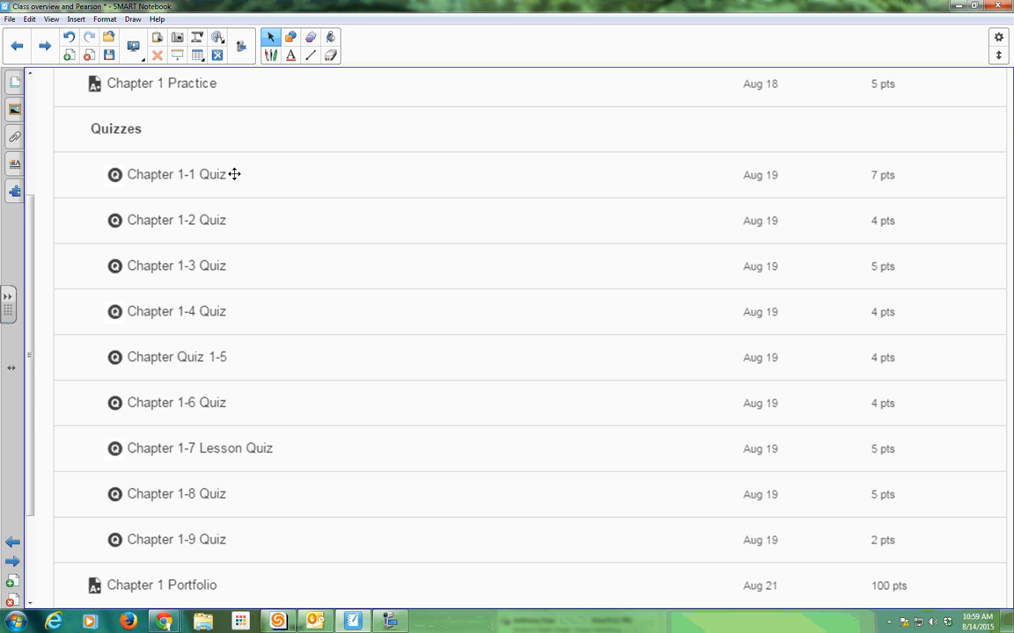
scroll("down", 3)
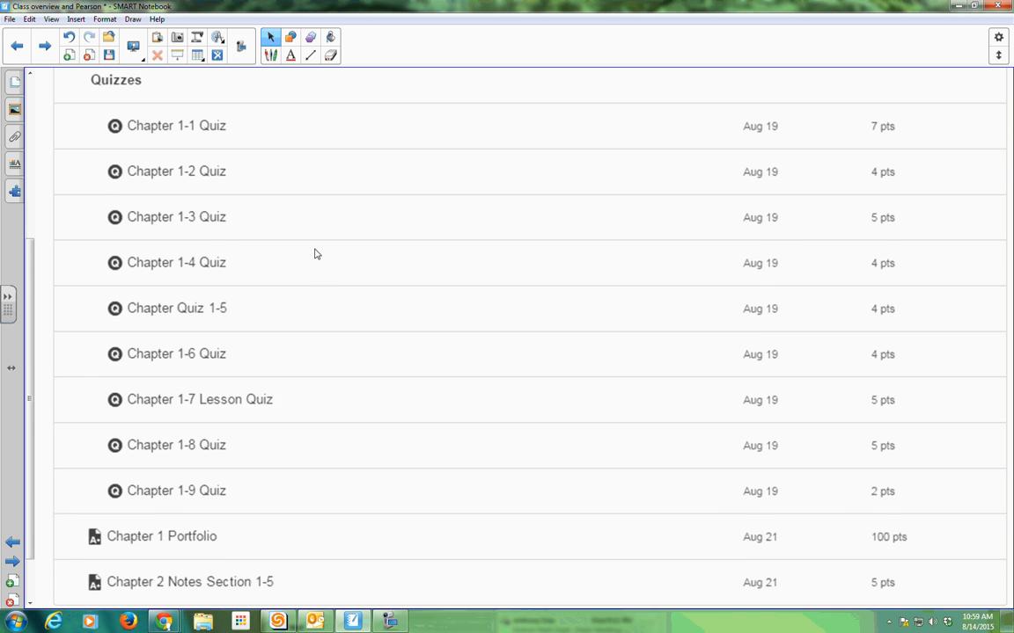
scroll("down", 3)
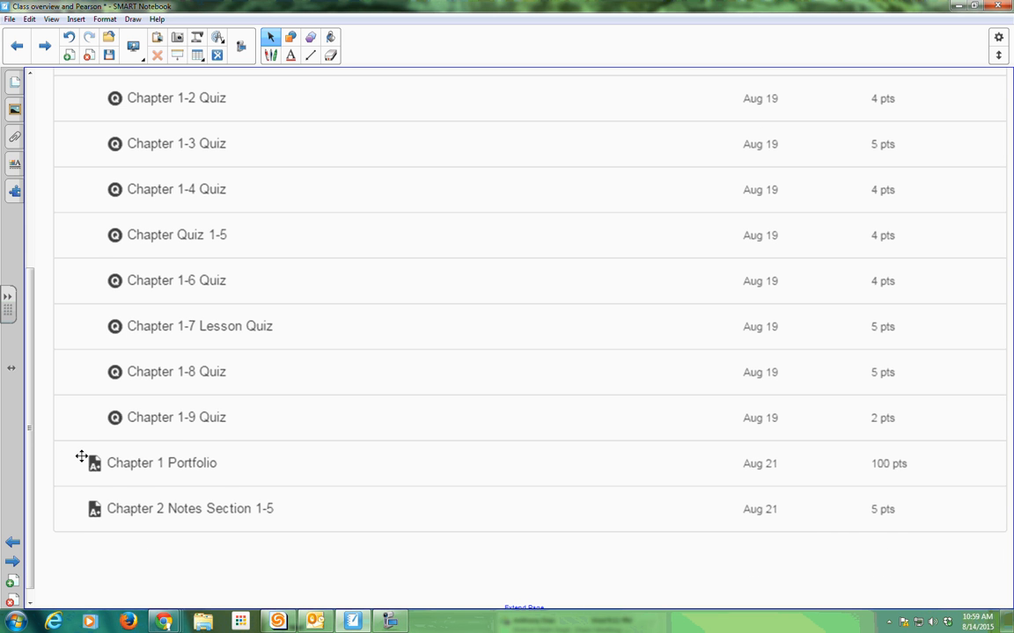
mouse_move(221, 477)
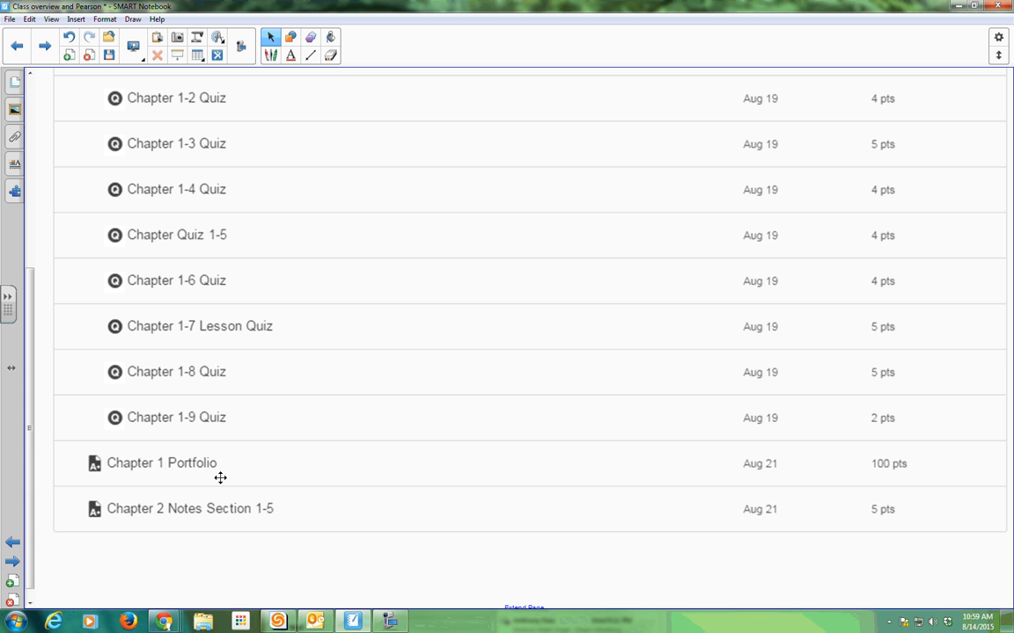
mouse_move(233, 464)
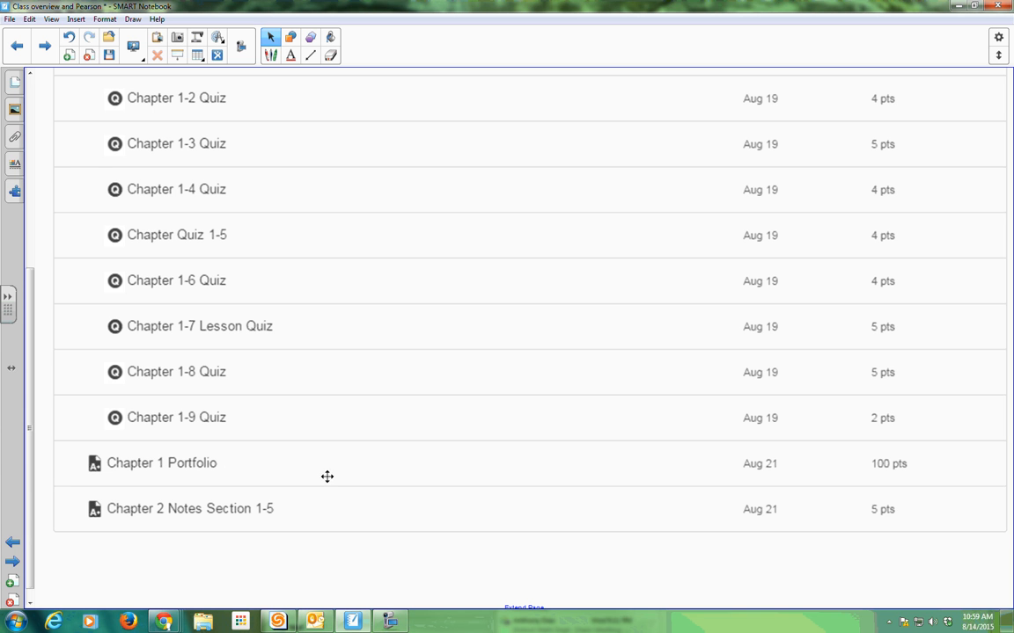
mouse_move(65, 454)
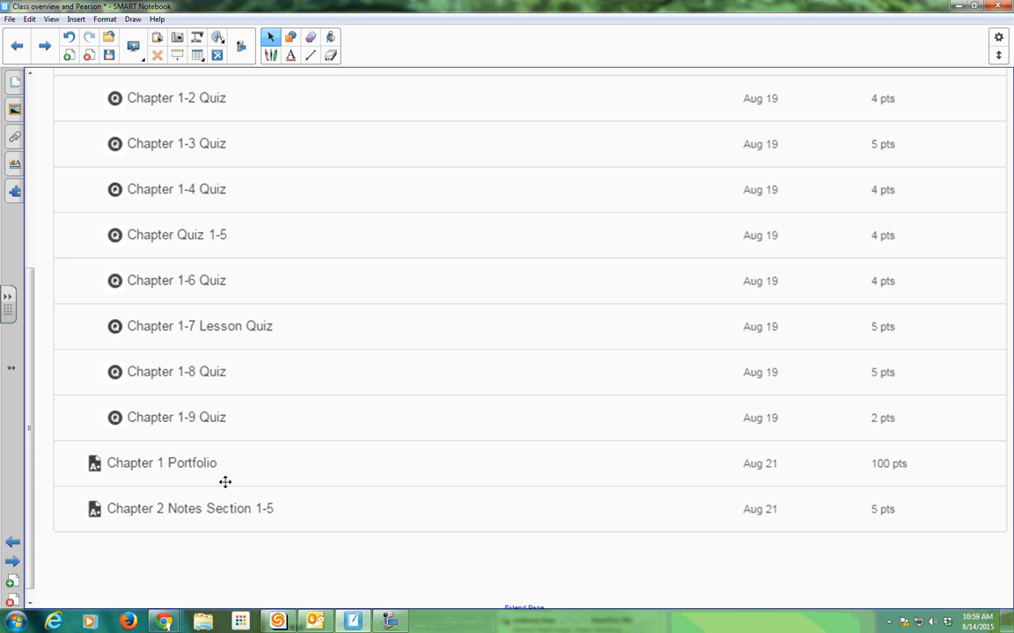
mouse_move(247, 465)
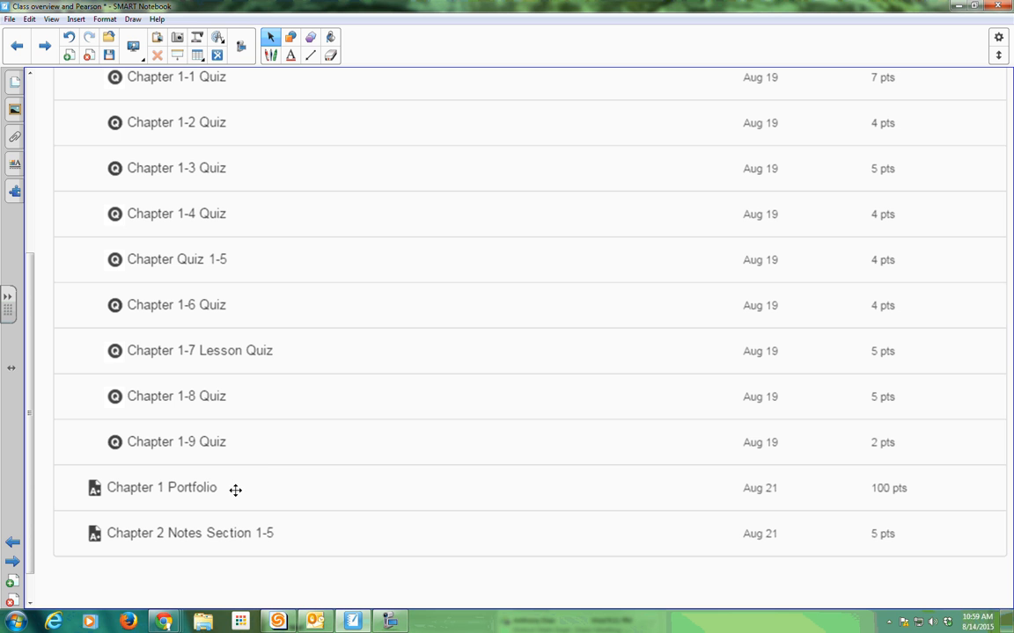
mouse_move(235, 491)
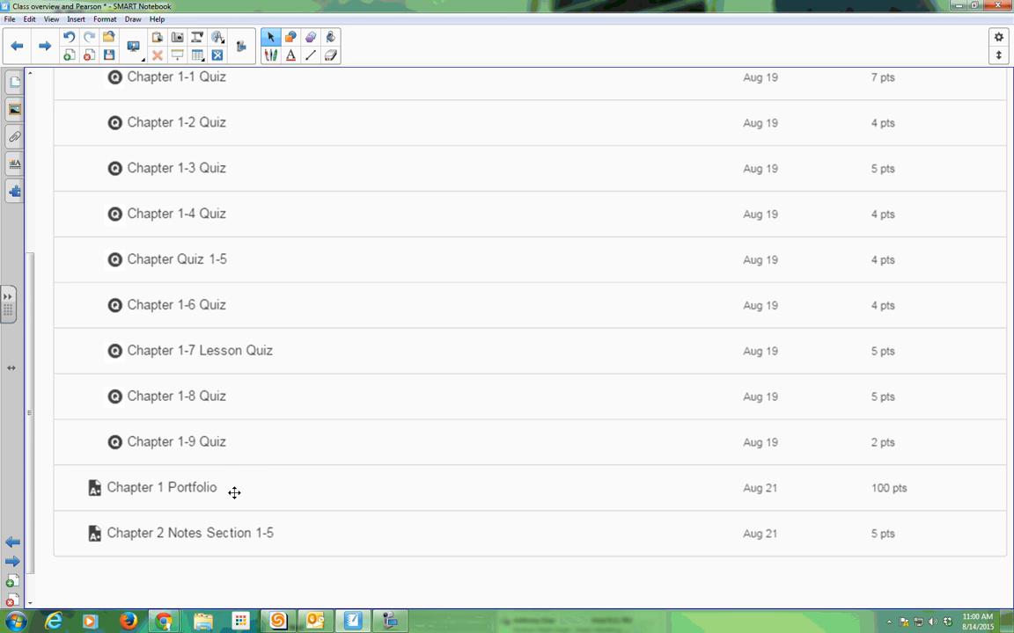
mouse_move(214, 494)
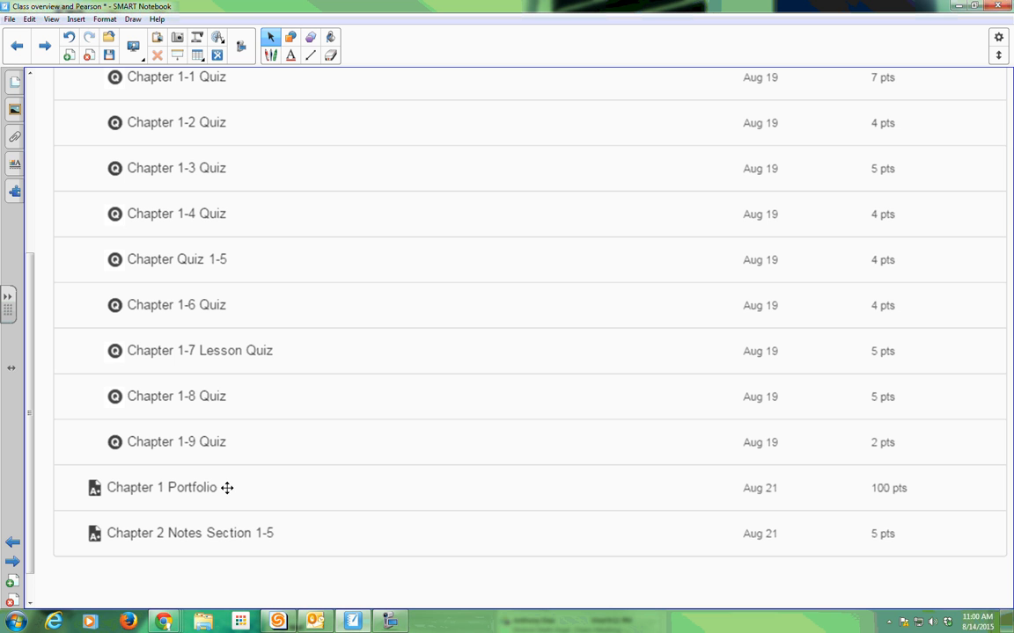
mouse_move(100, 512)
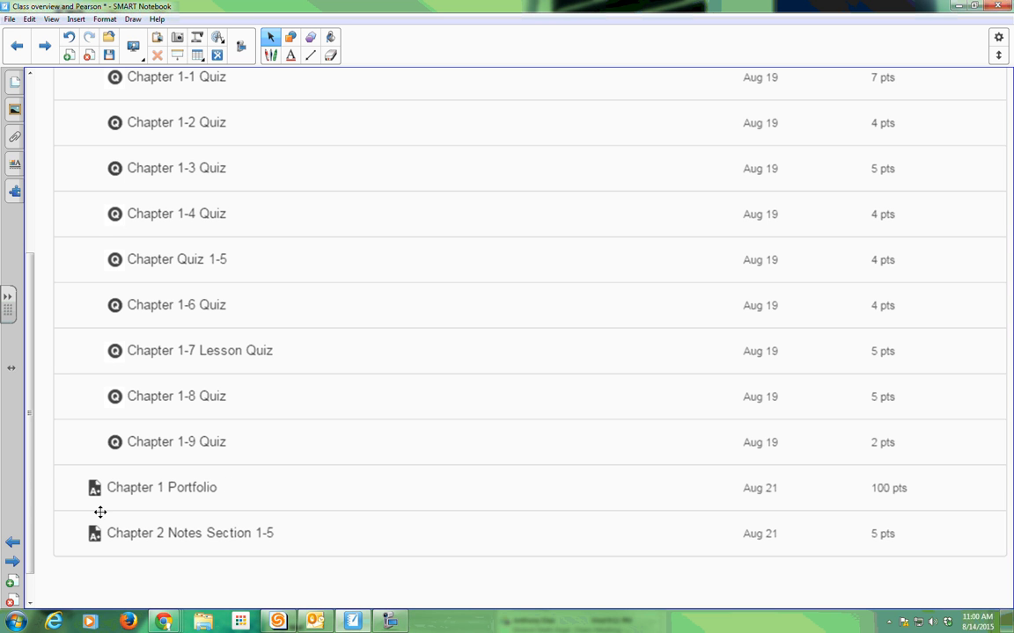
mouse_move(229, 524)
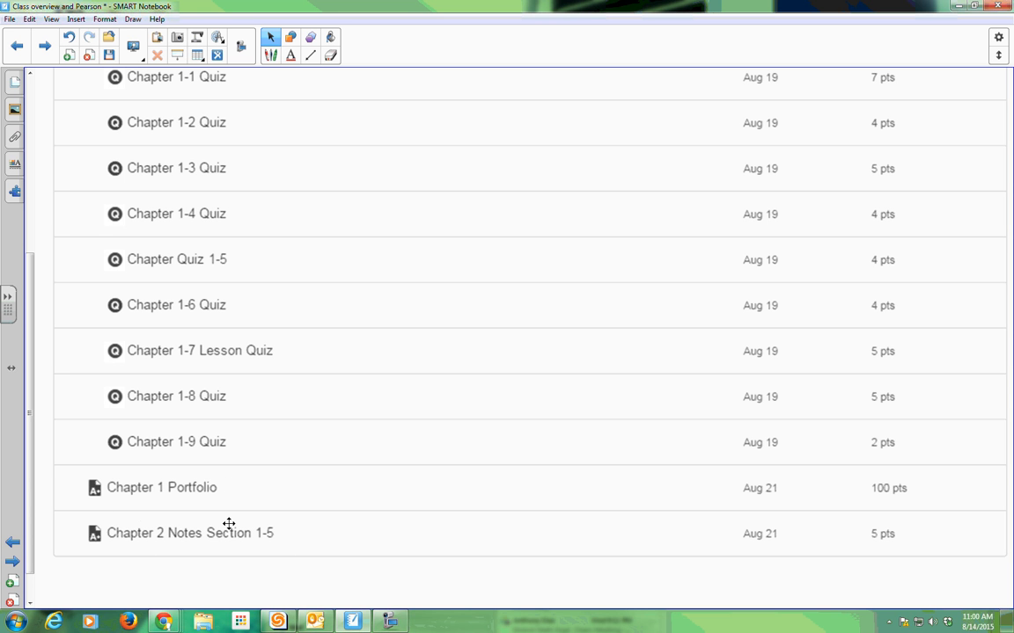
mouse_move(268, 539)
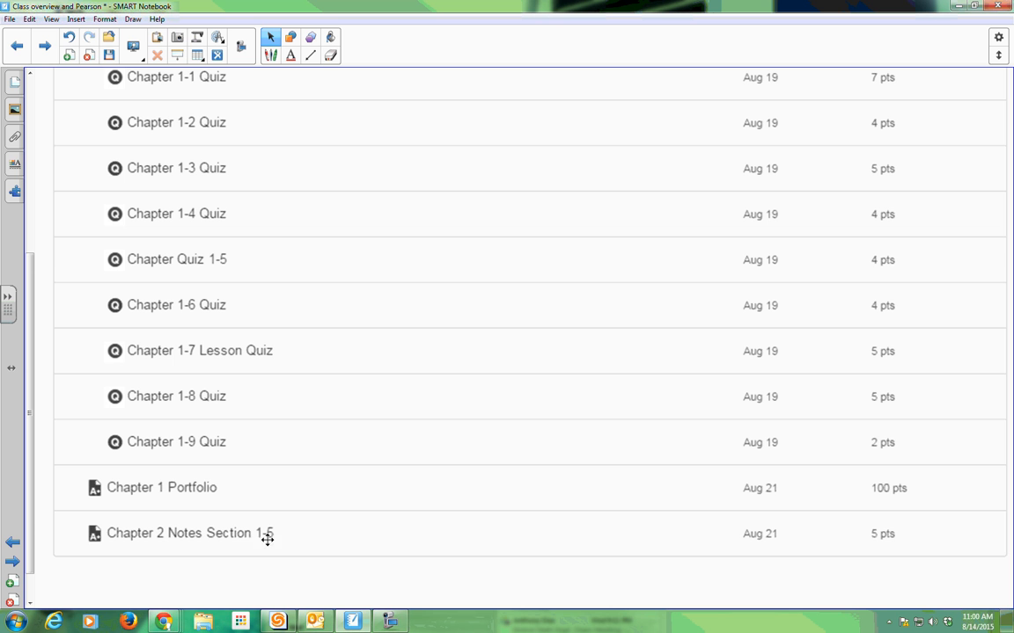